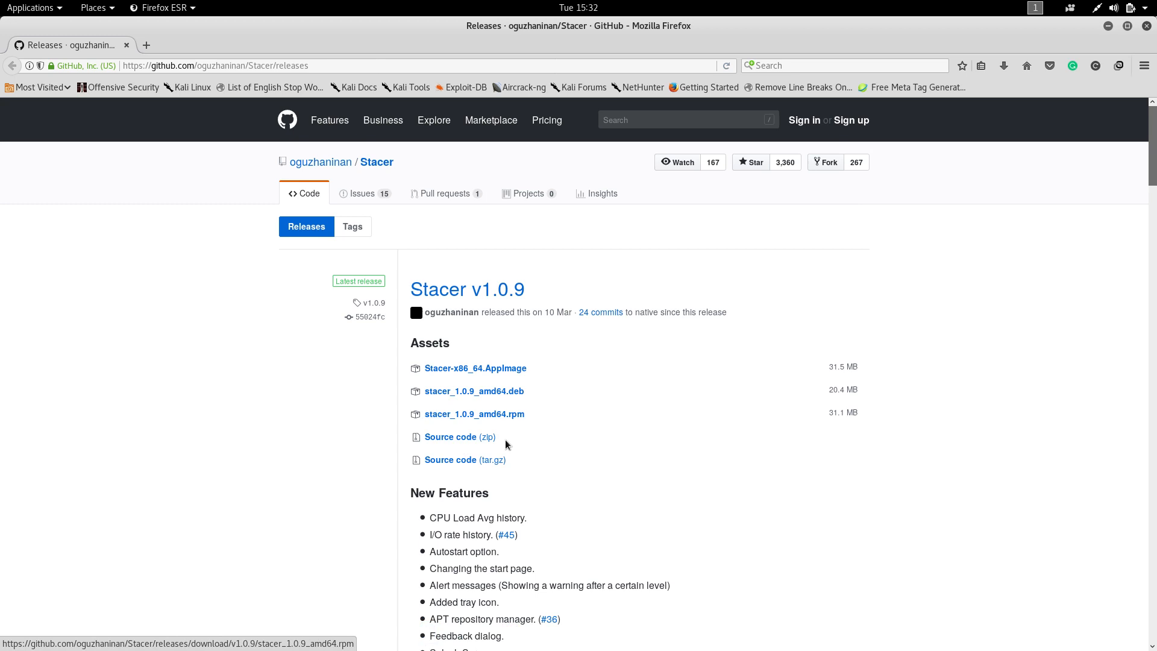
mouse_move(386, 418)
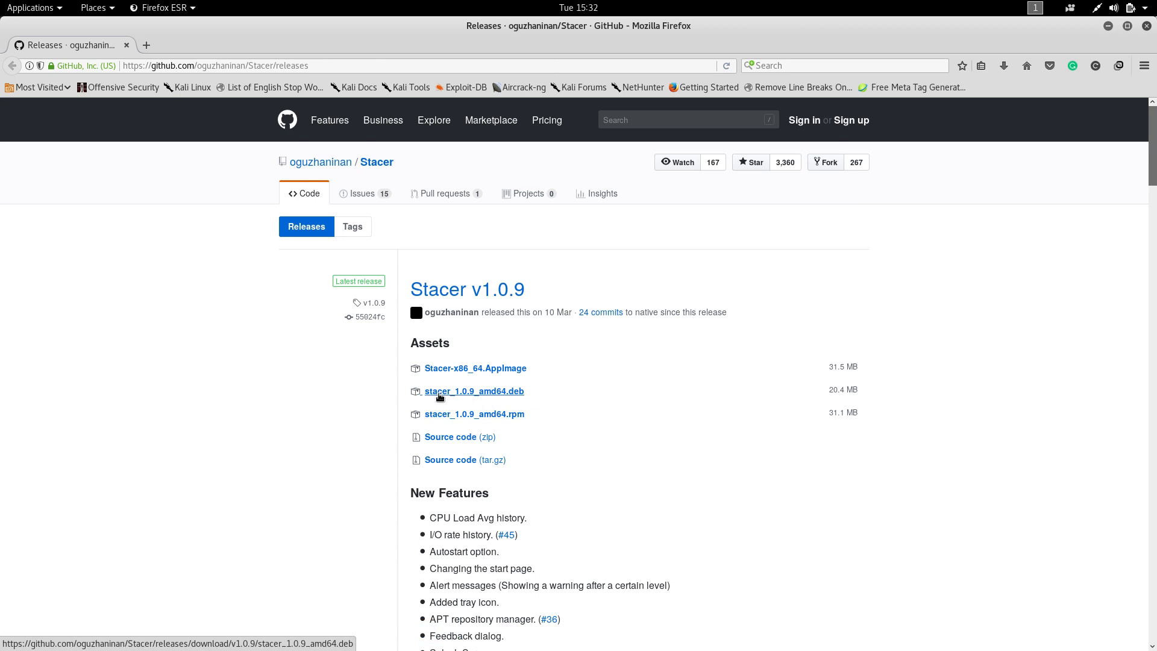
Step: Download stacer_1.0.9_amd64.deb from the GitHub release Assets and save it to disk
click(475, 390)
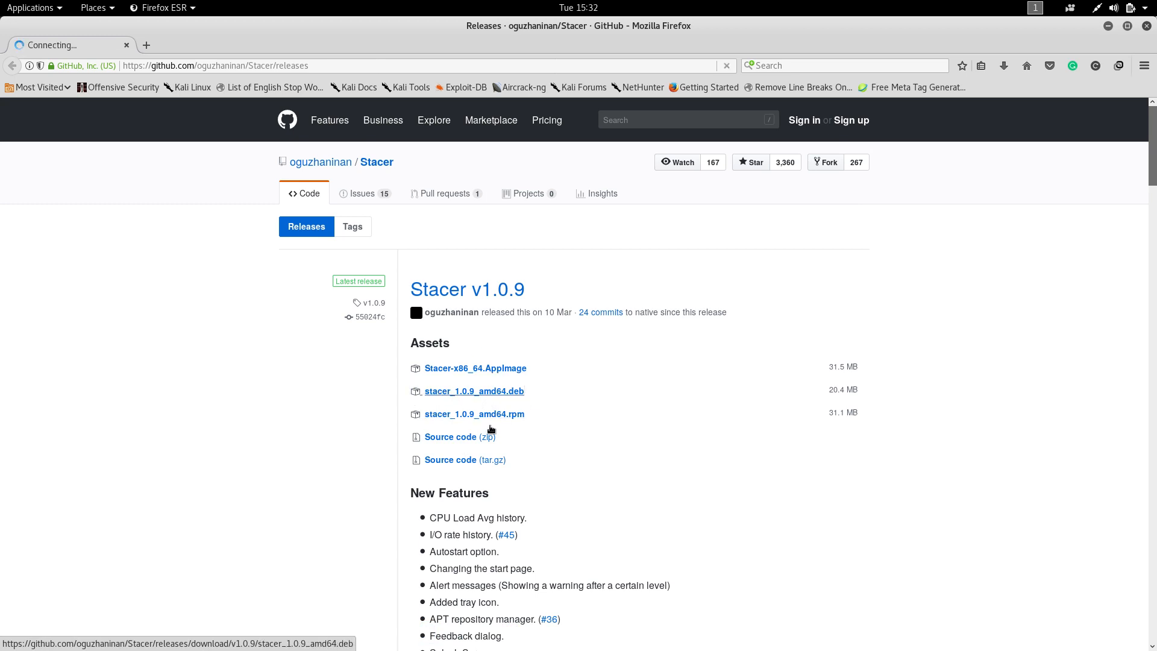
click(474, 391)
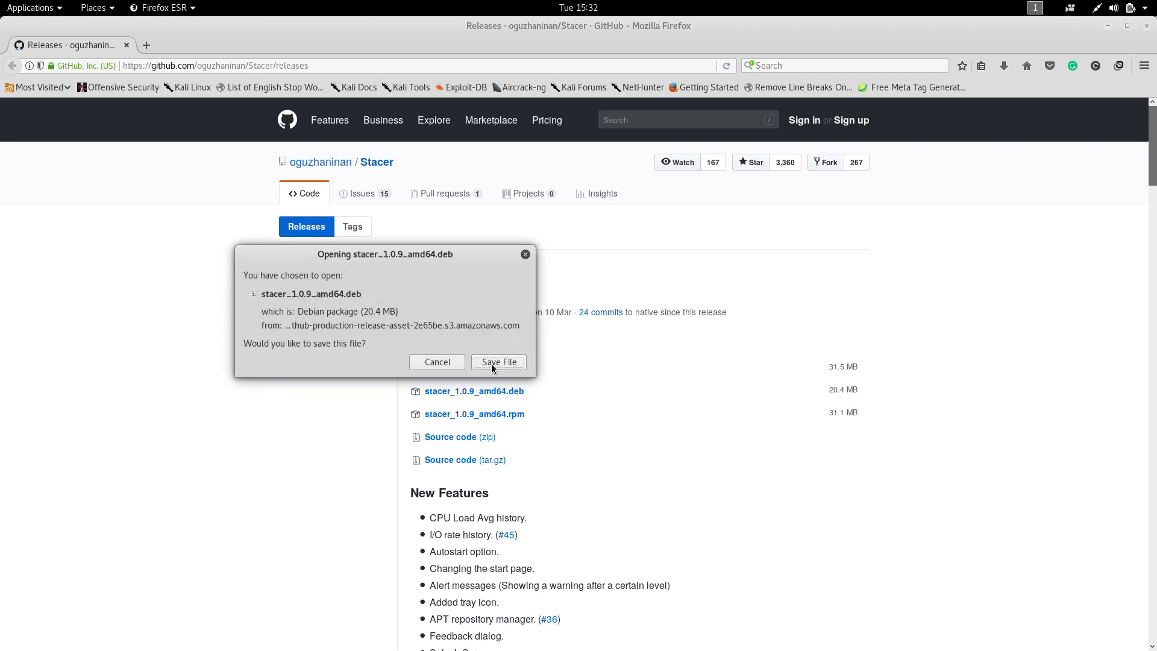
click(498, 361)
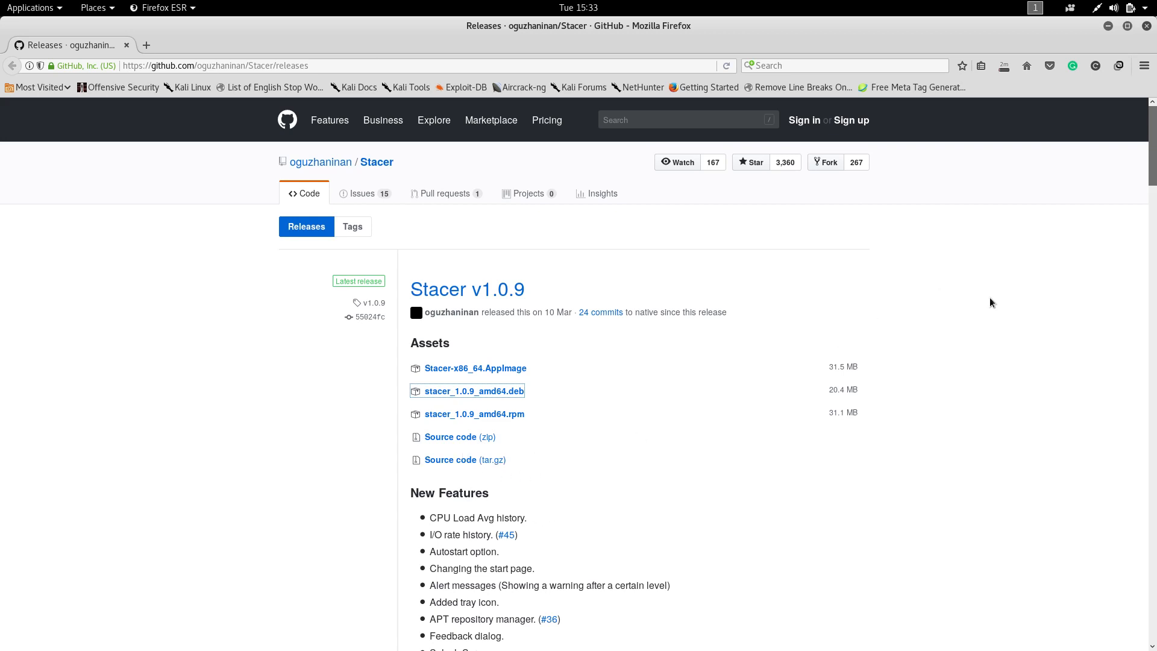
mouse_move(1003, 65)
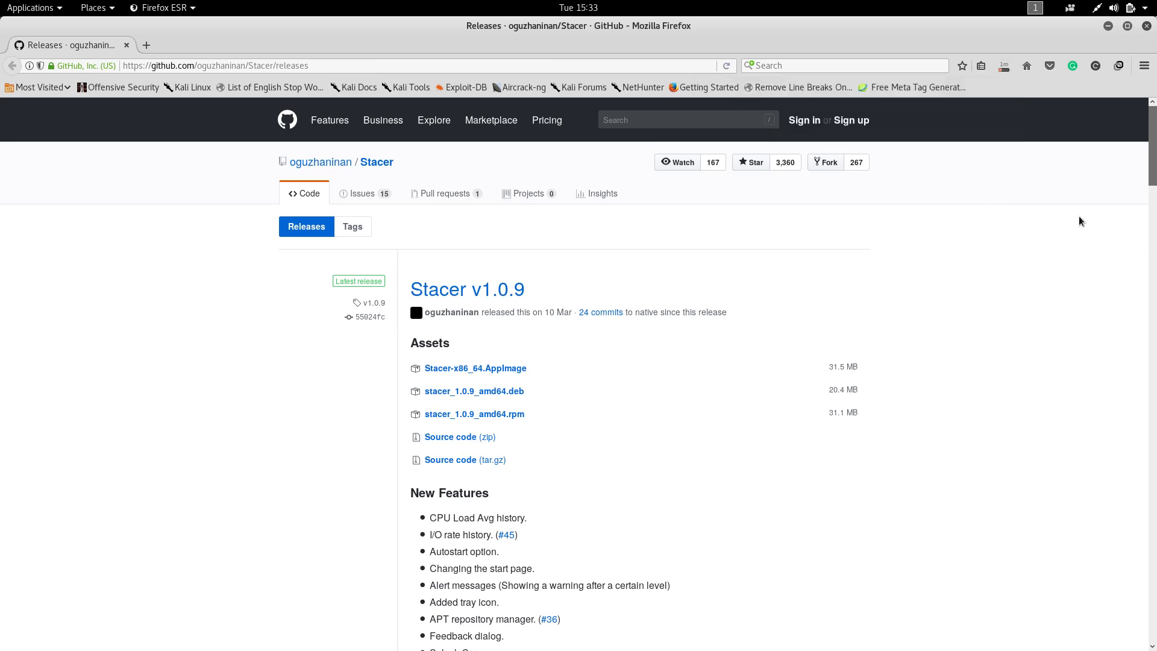
click(475, 391)
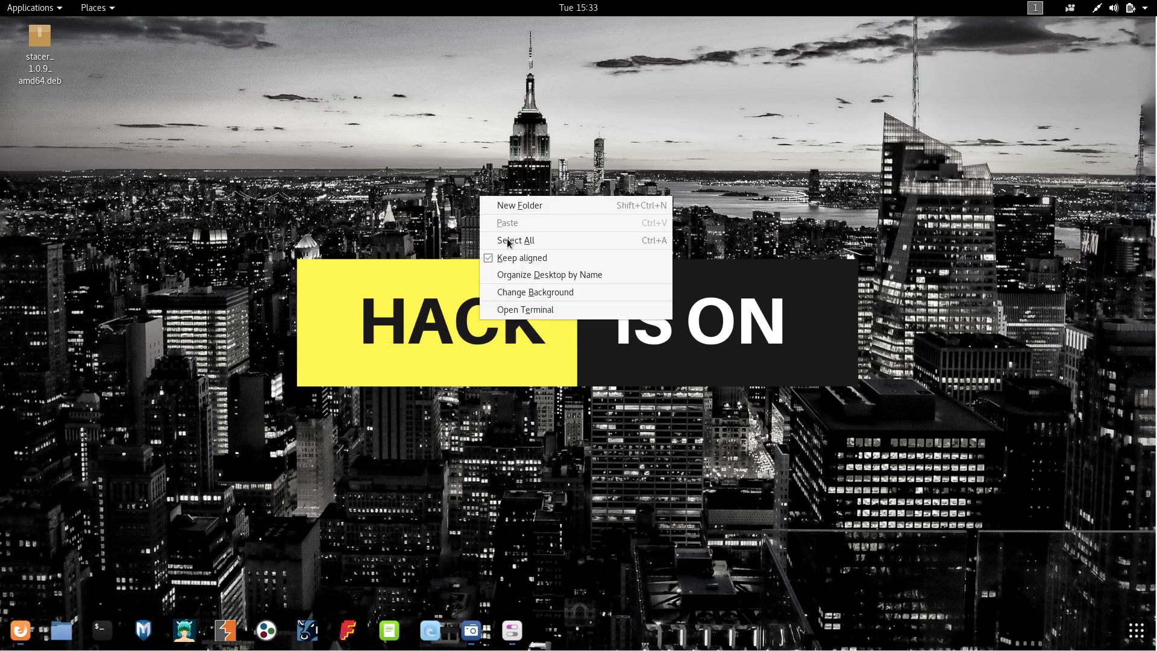
Step: Refresh the package lists with apt-get update in a newly opened, enlarged terminal
click(524, 310)
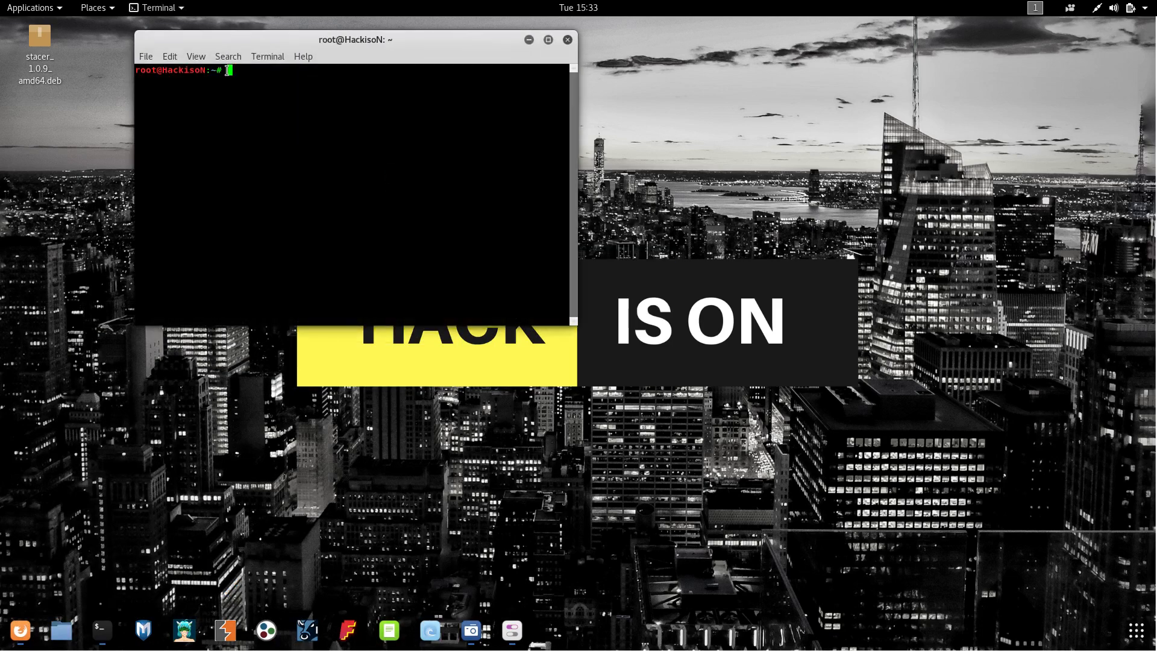
drag(354, 38, 404, 38)
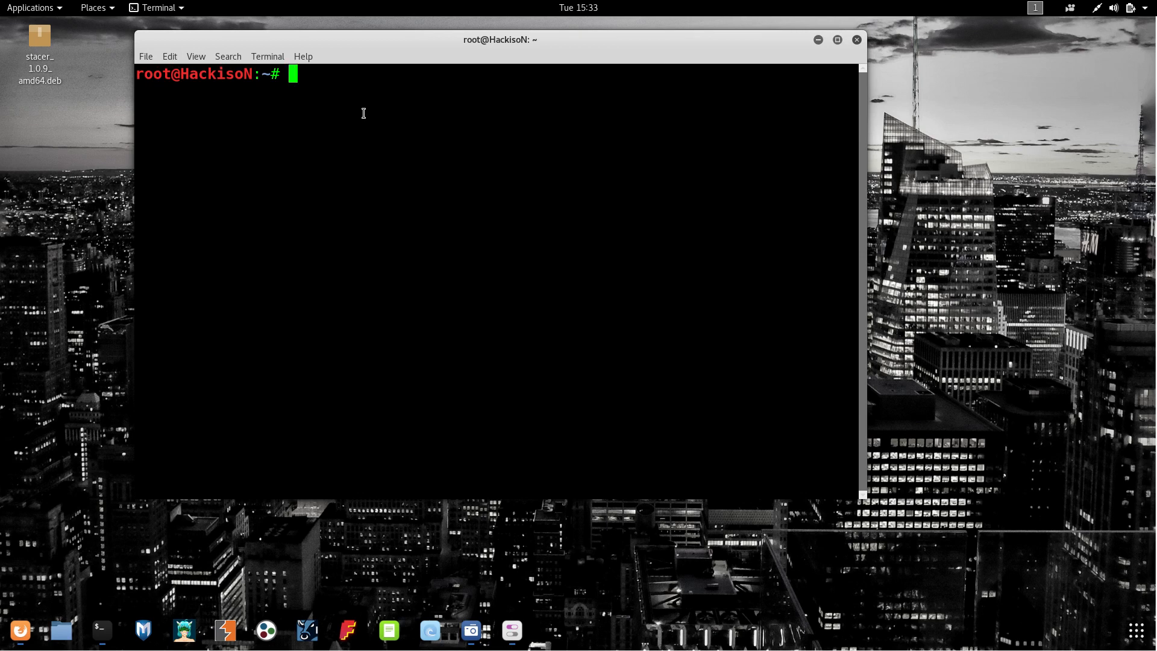
text(apt-)
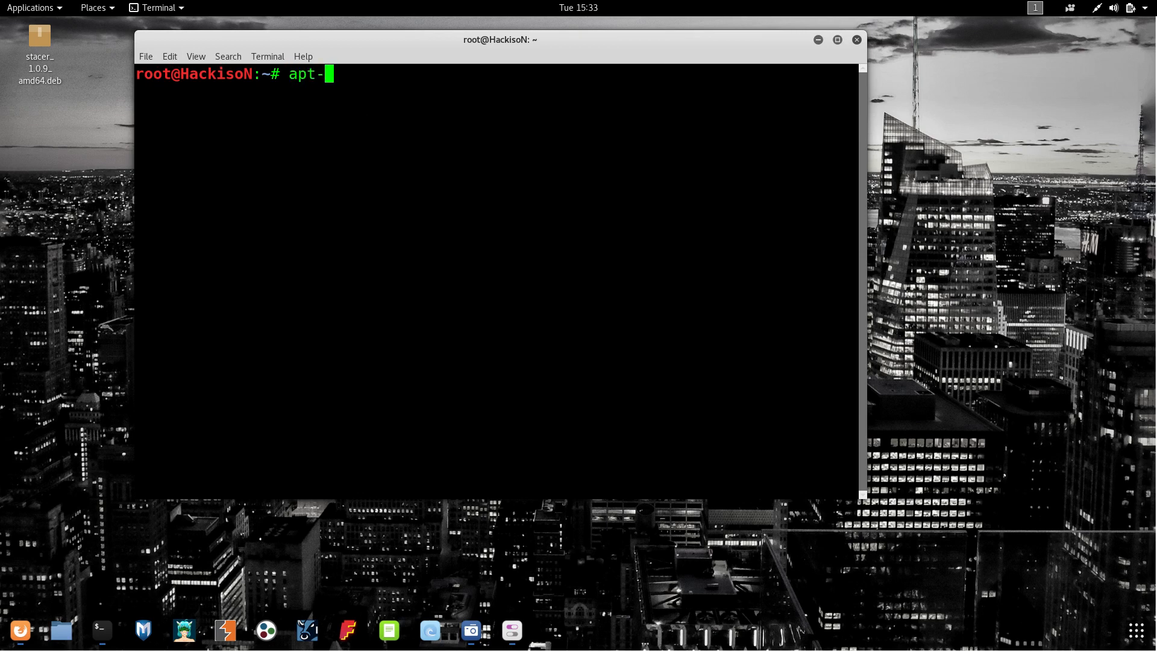
text(get update)
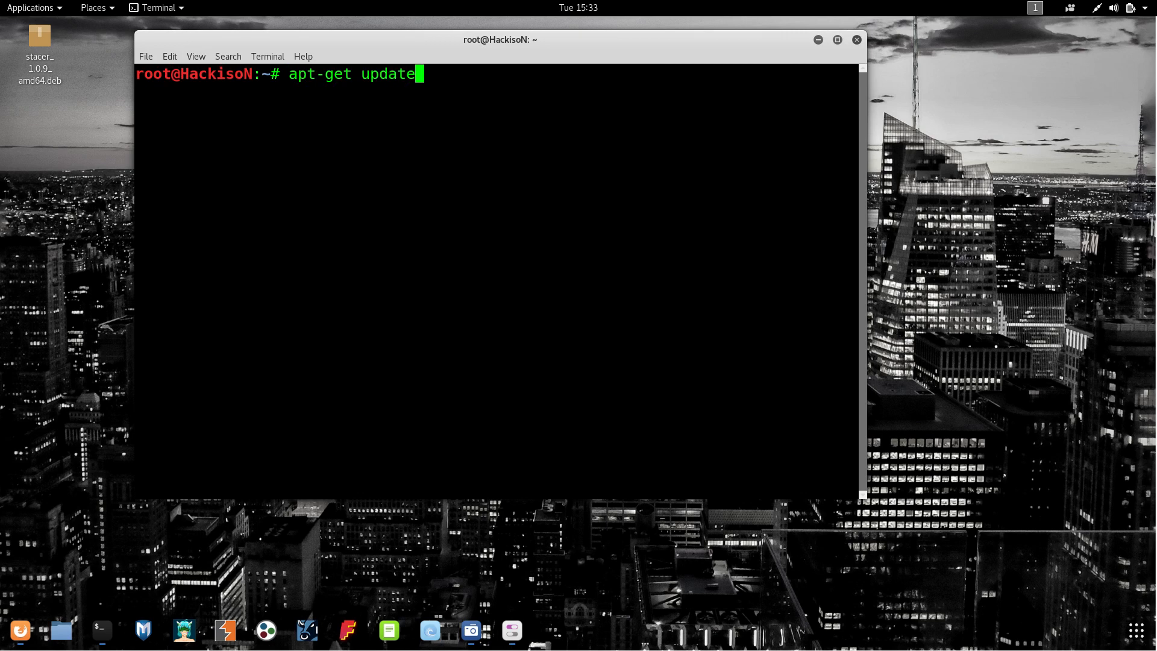
key(Return)
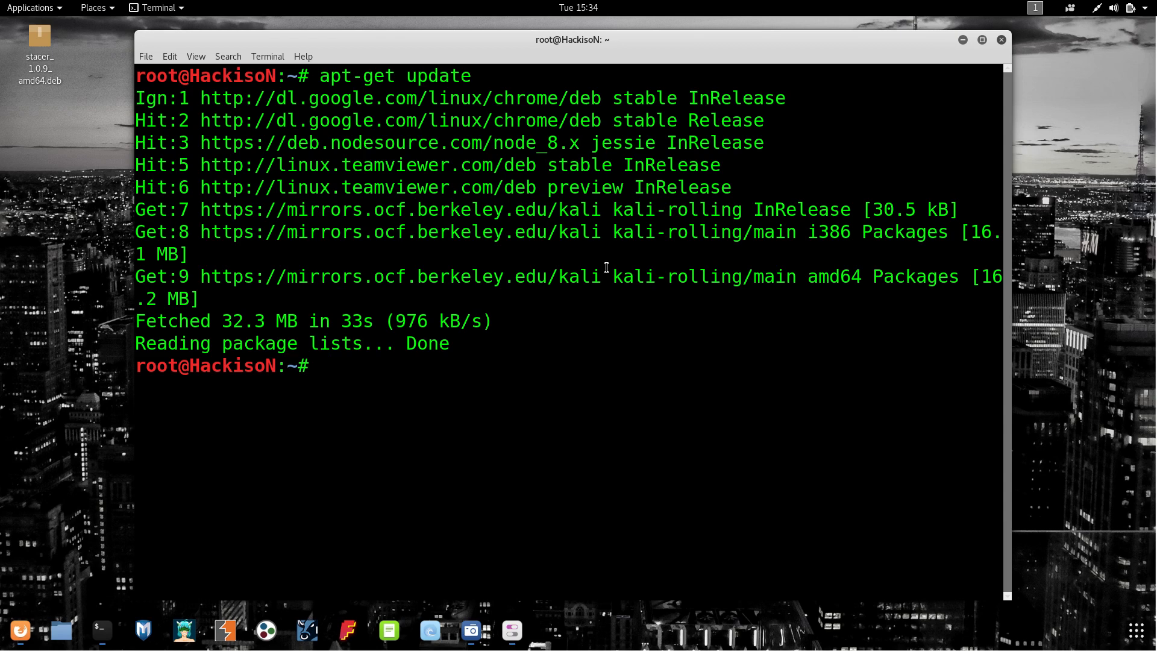
Step: Move into Desktop, list its files and copy the stacer_1.0.9_amd64.deb file name
text(cd)
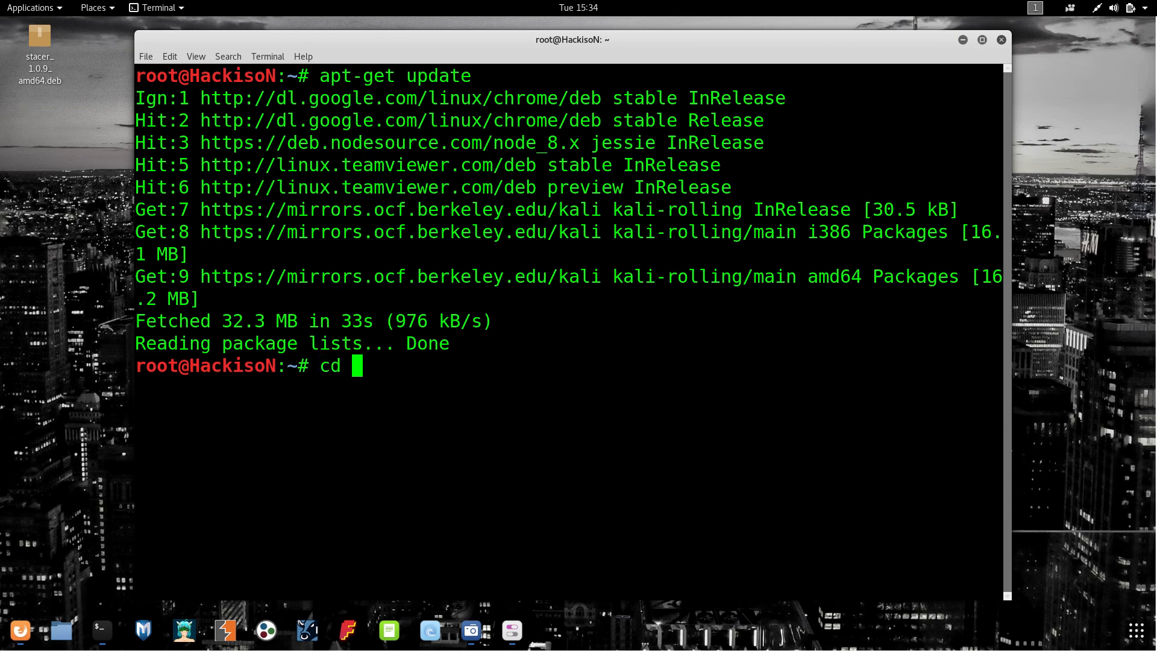
text(Desktop/)
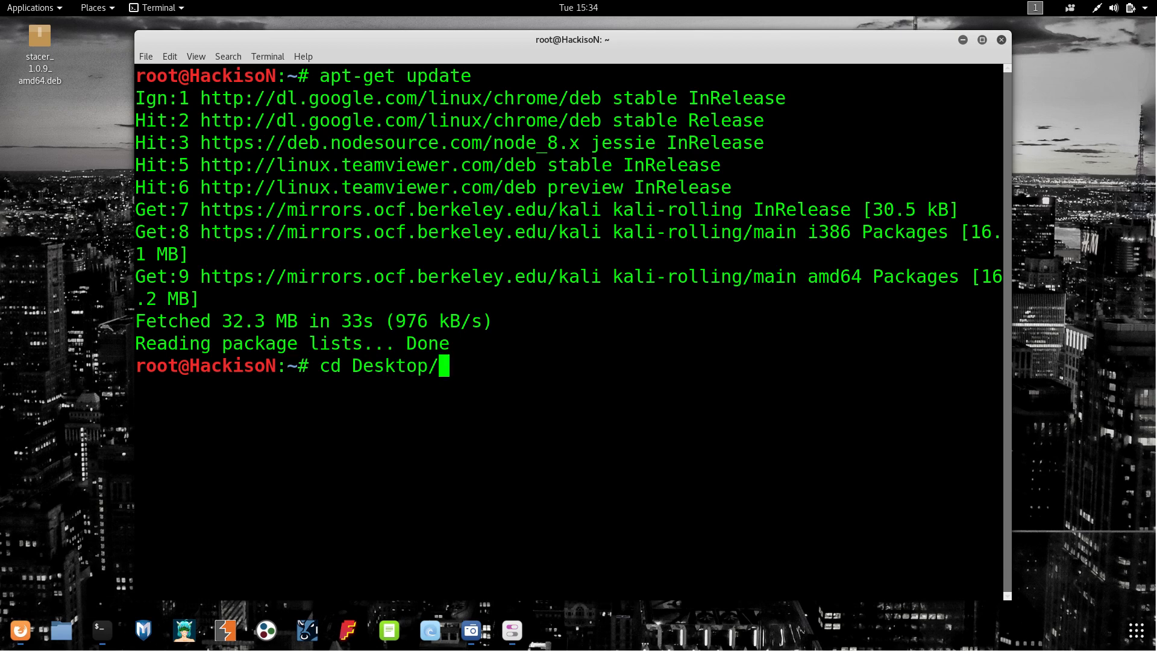
mouse_move(467, 480)
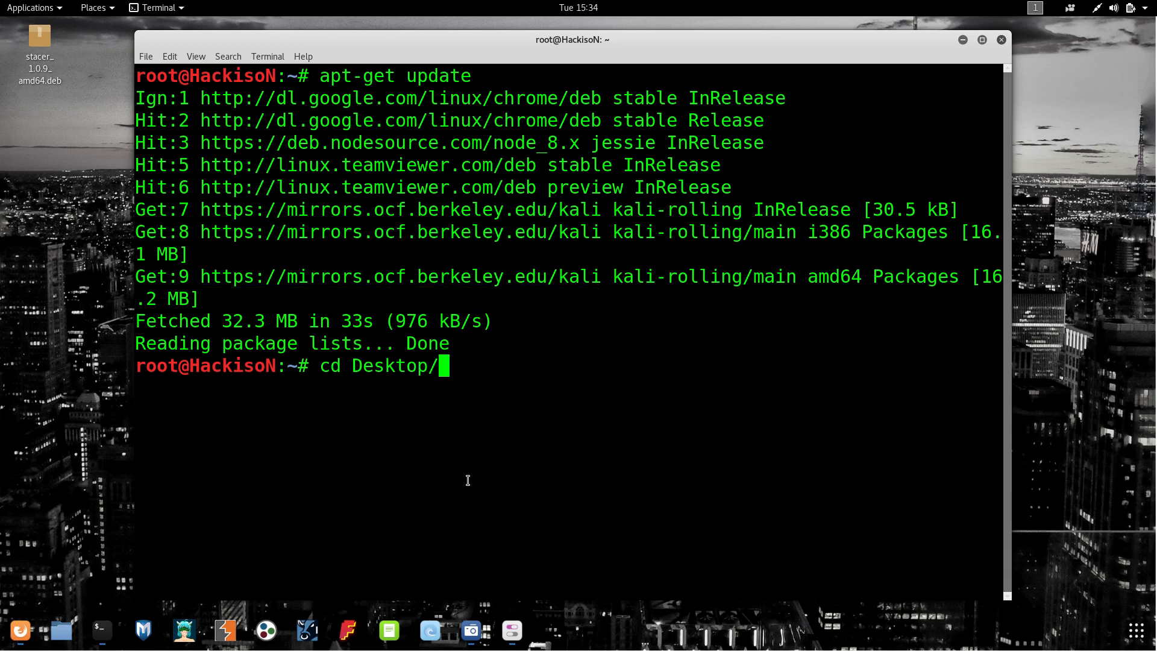
key(Return)
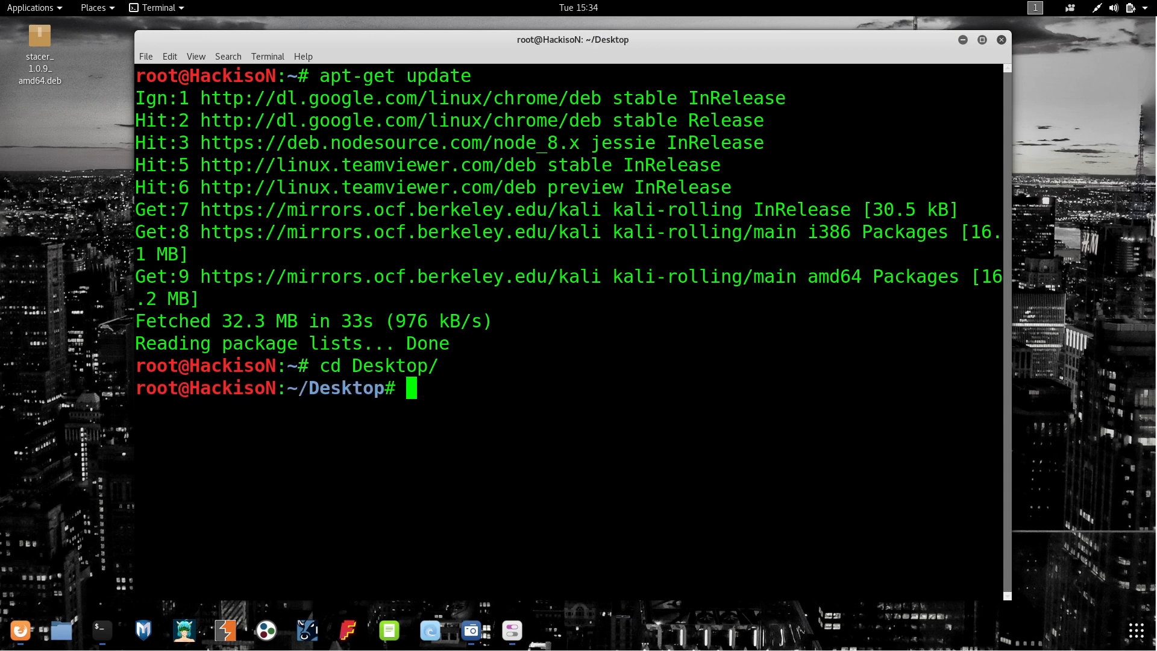
text(ls)
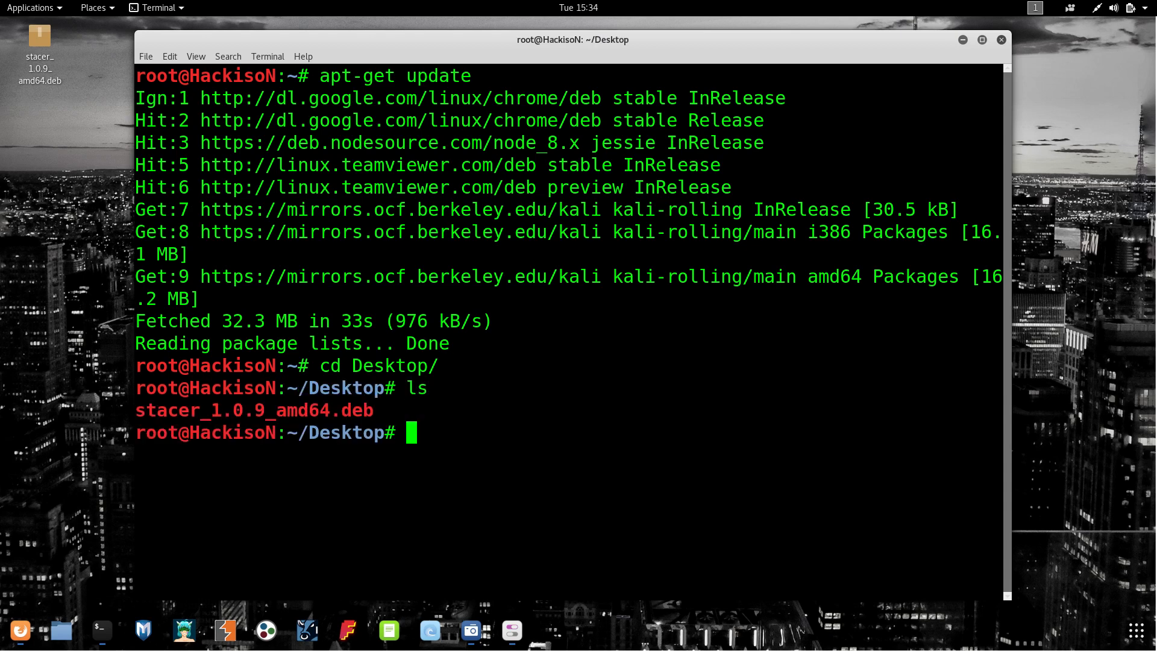
double_click(254, 410)
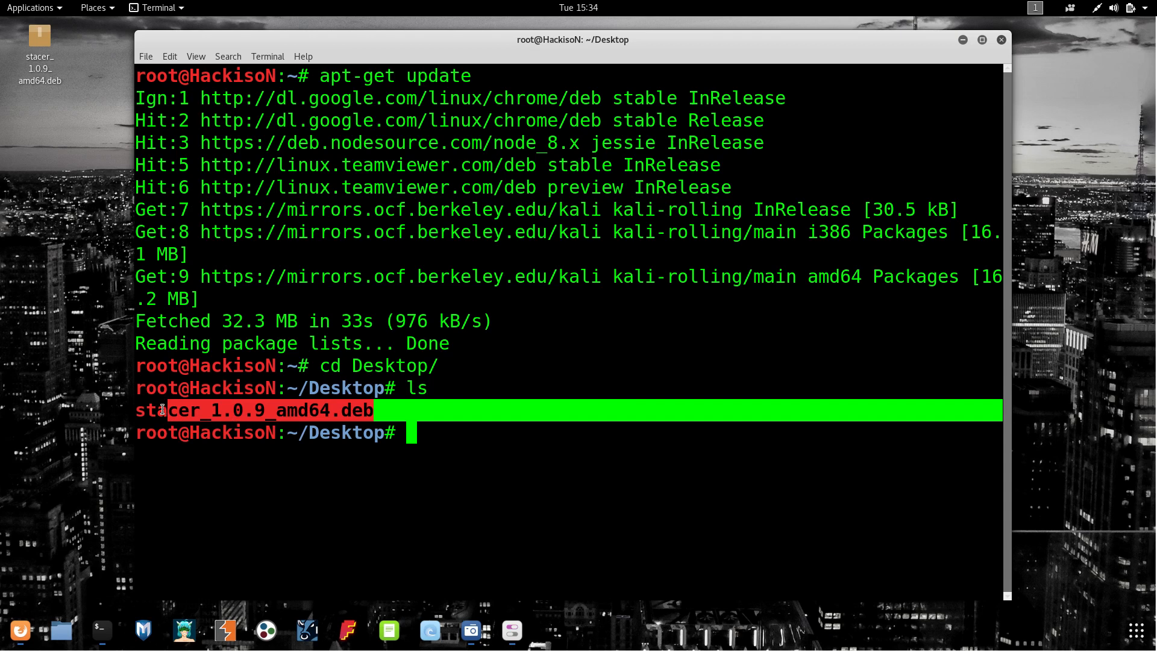
right_click(156, 421)
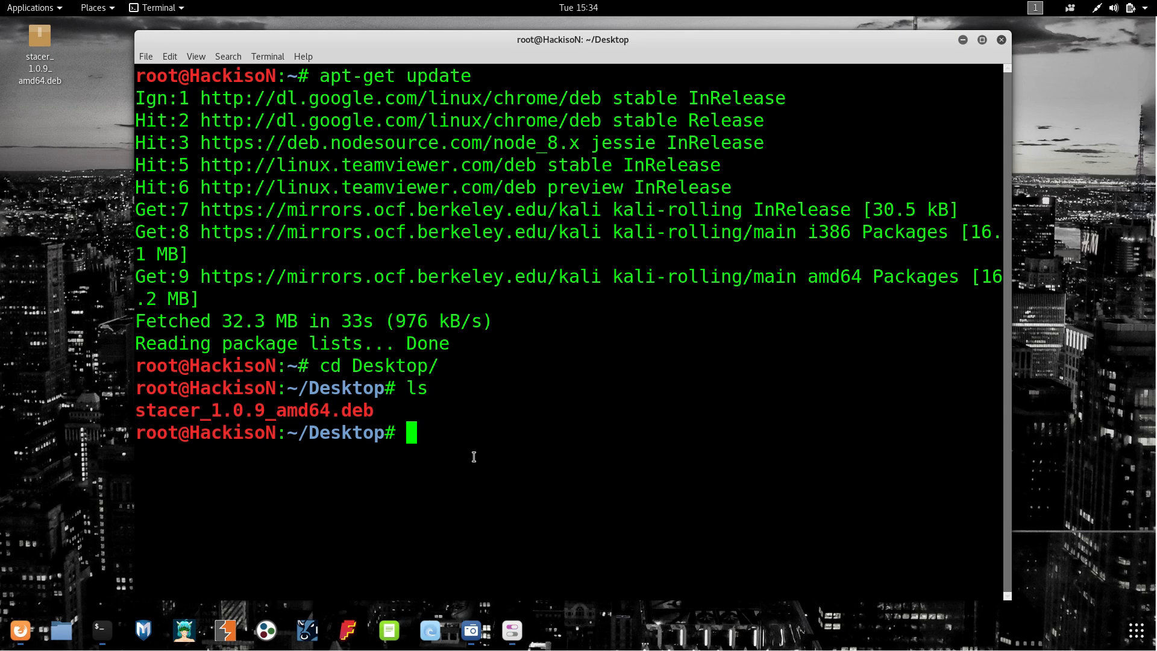
Step: Make stacer_1.0.9_amd64.deb executable with chmod +x and list the folder again
text(chmod)
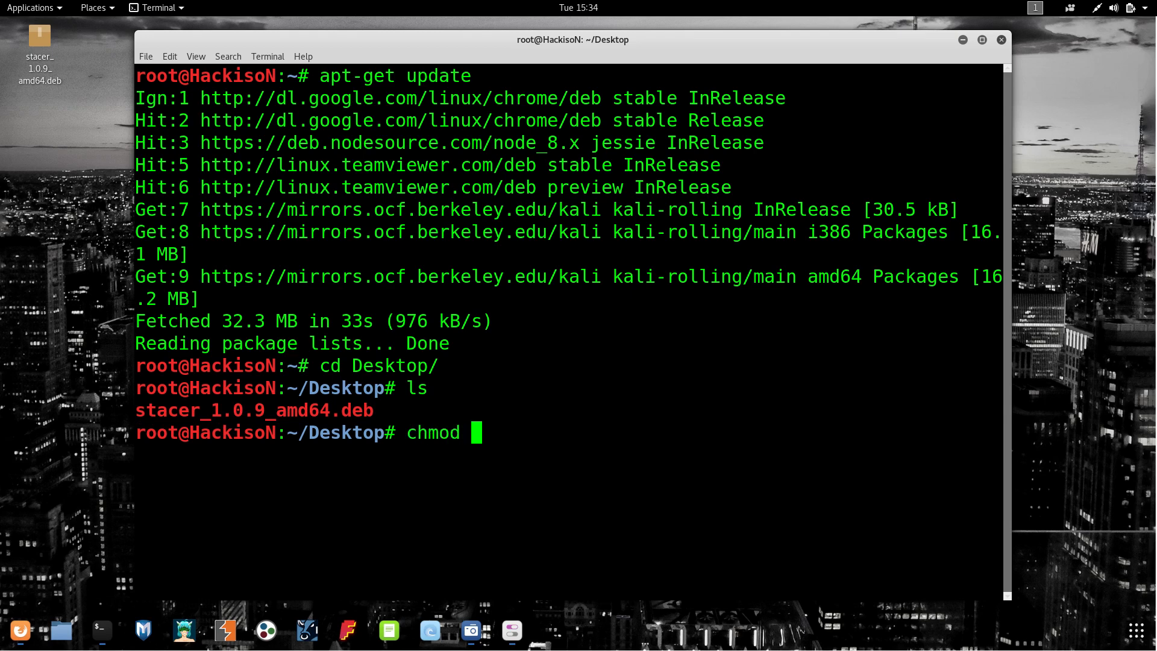
text(+x stacer_1.0.9_amd64.deb)
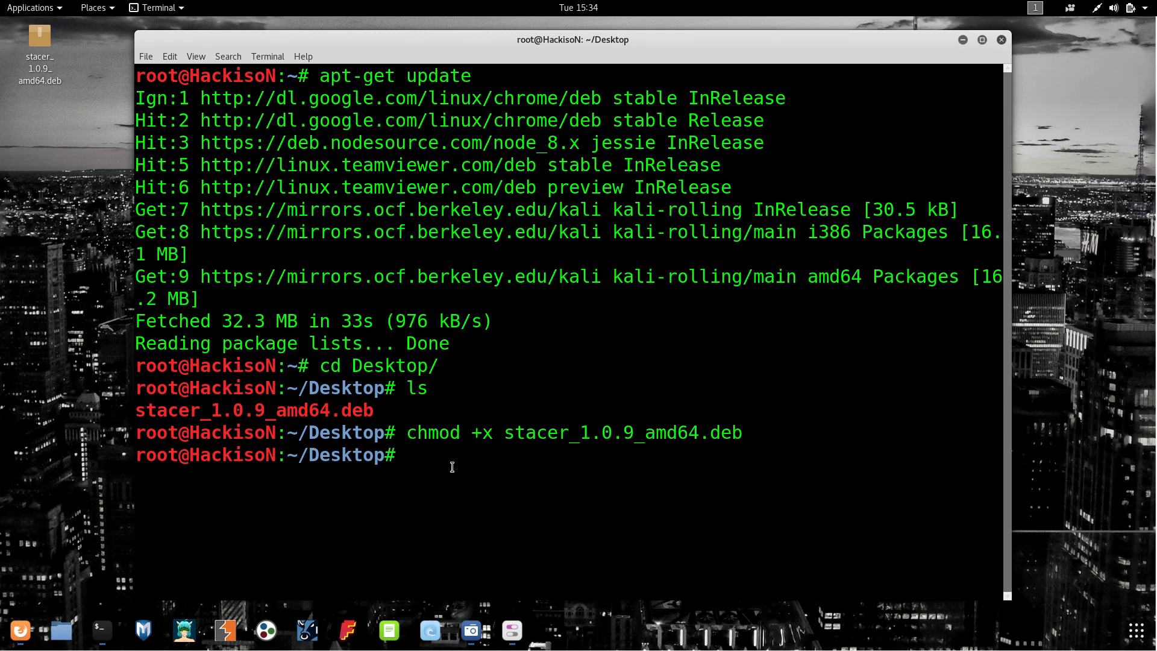
text(ls)
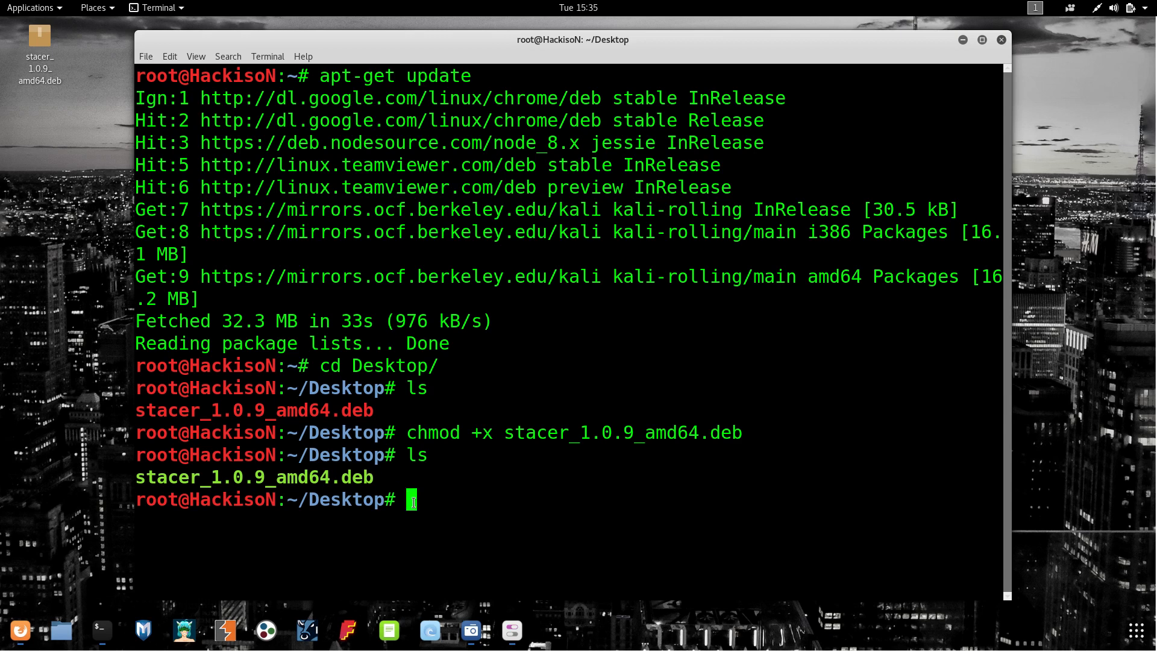
Step: Install the package with dpkg -i stacer_1.0.9_amd64.deb
text(dpk)
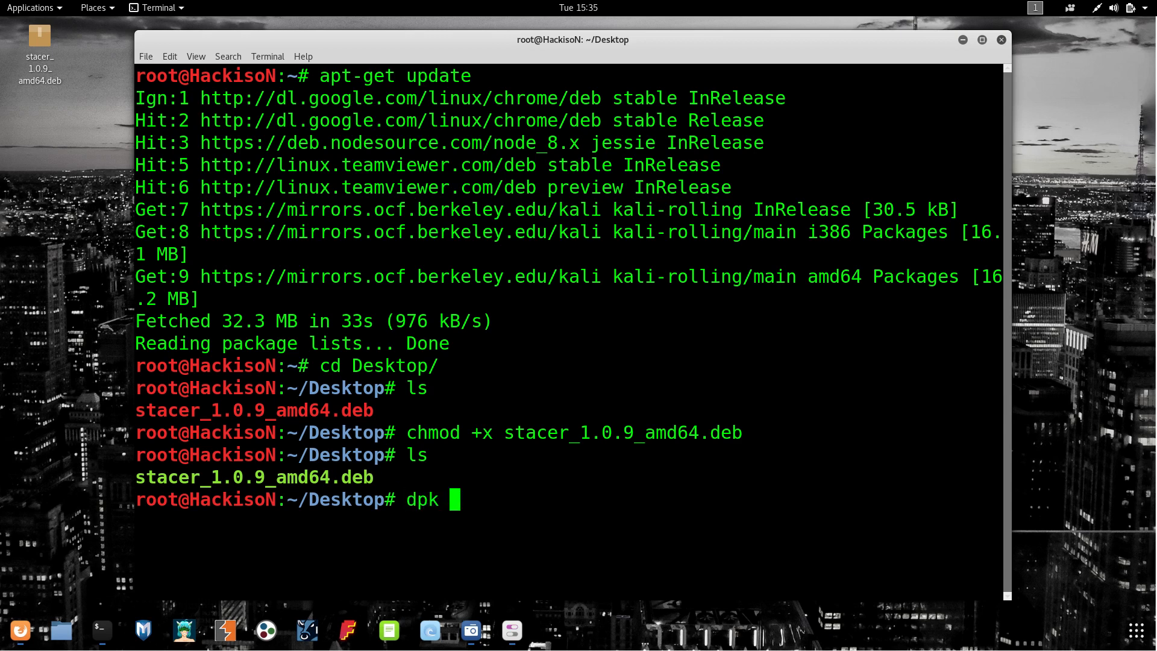
text(g -)
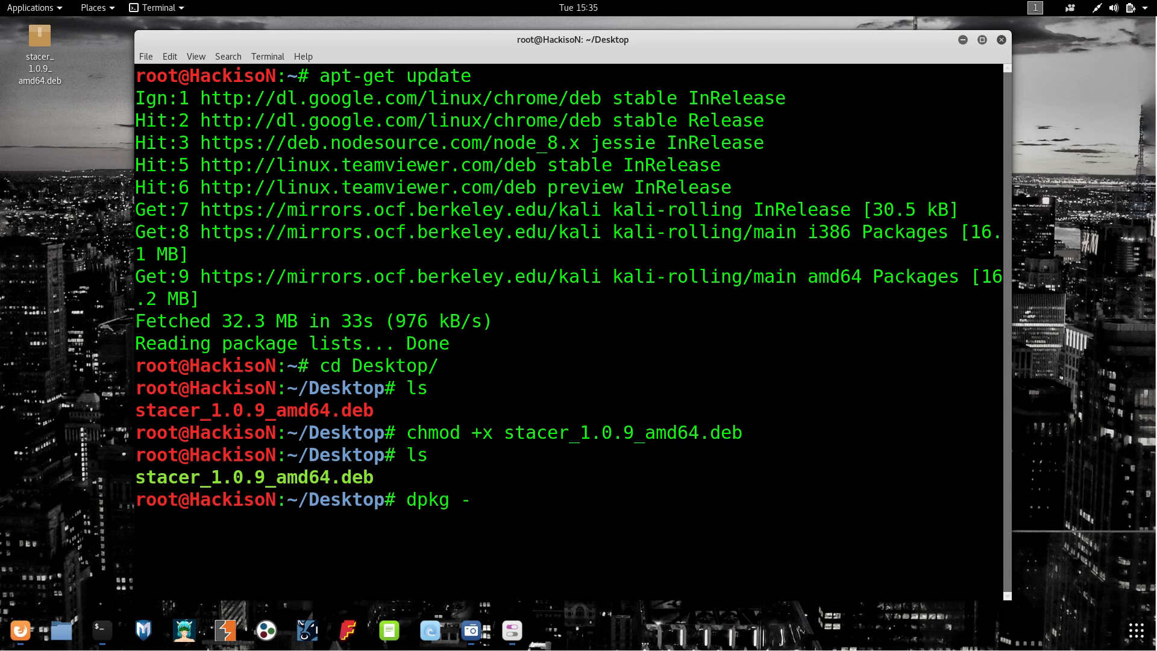
text(i)
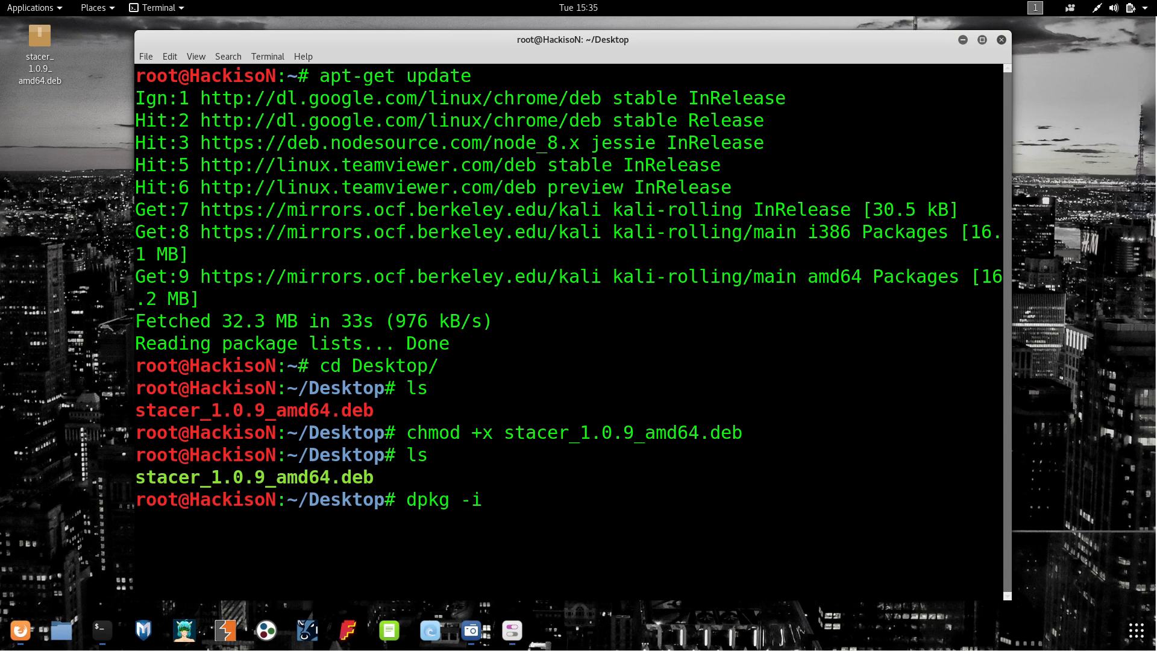
text(stacer_1.0.9_amd64.deb)
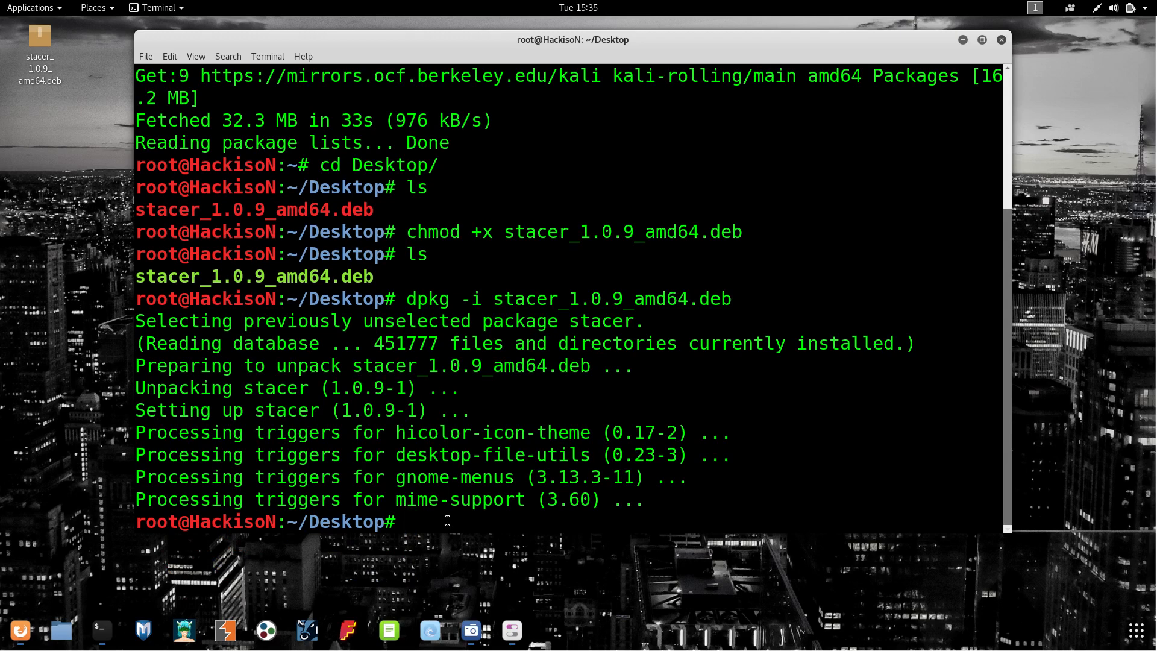
Step: Run apt-get -f install to fix dependencies, then minimize the terminal to the desktop
text(a)
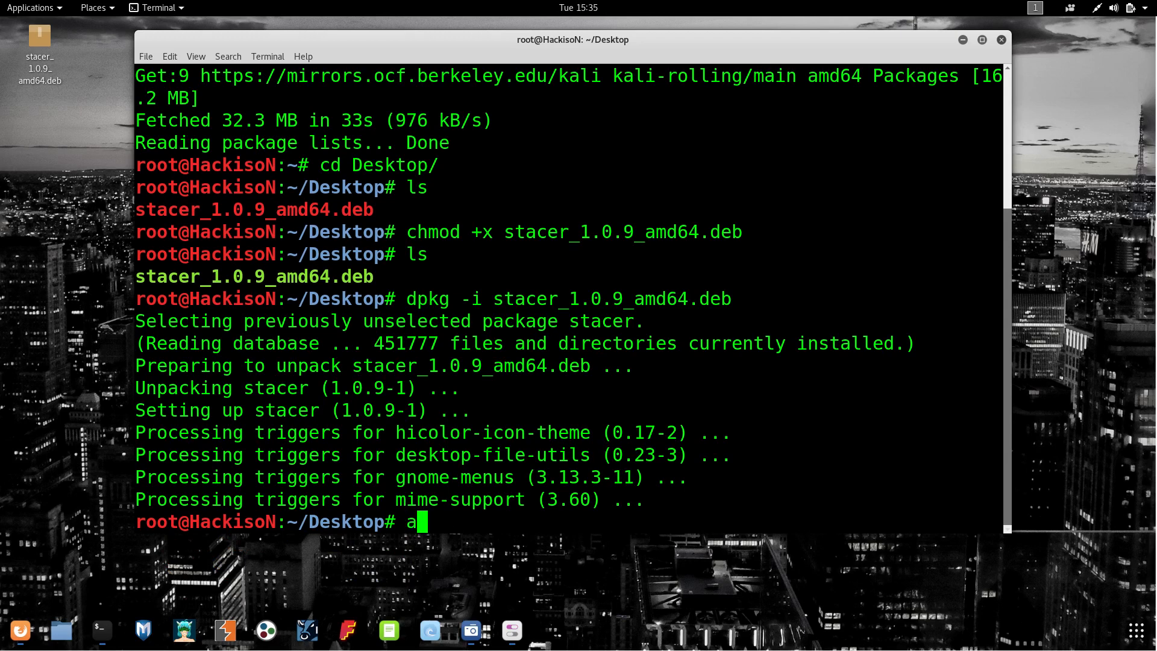
text(pt-)
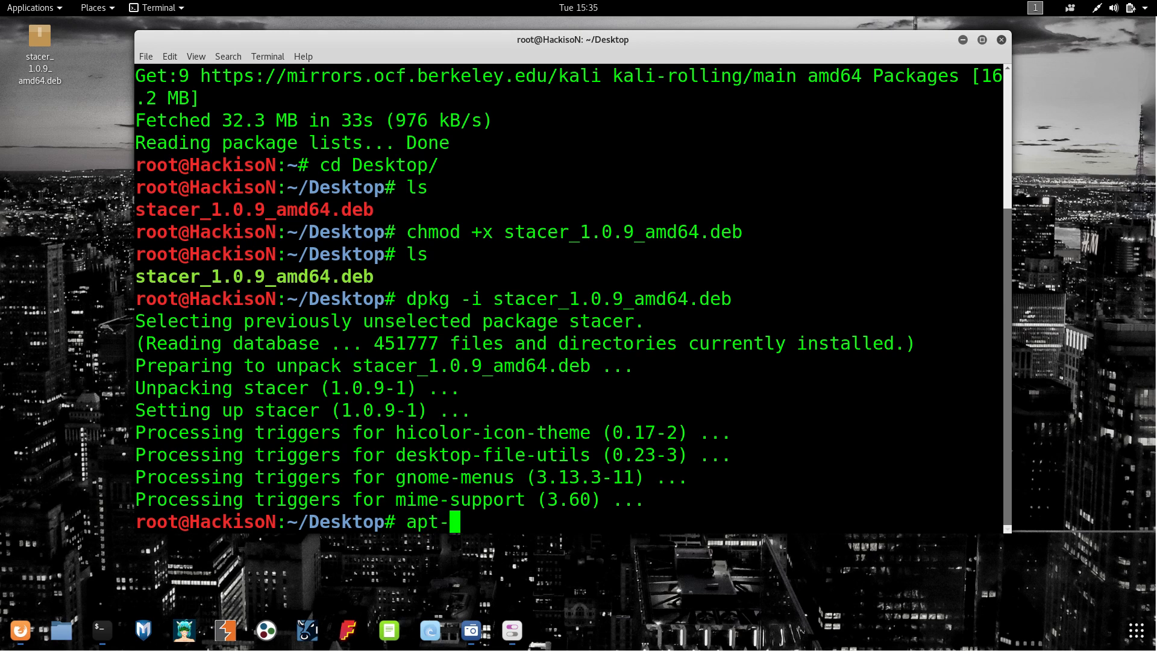
text(get)
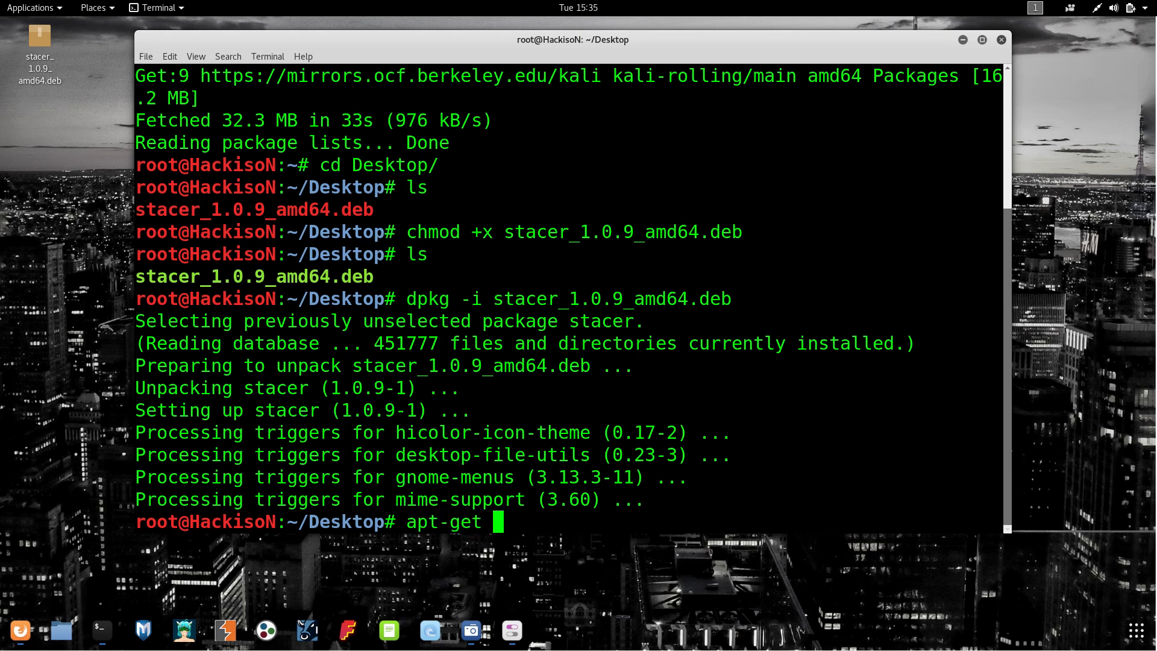
text(-f inst)
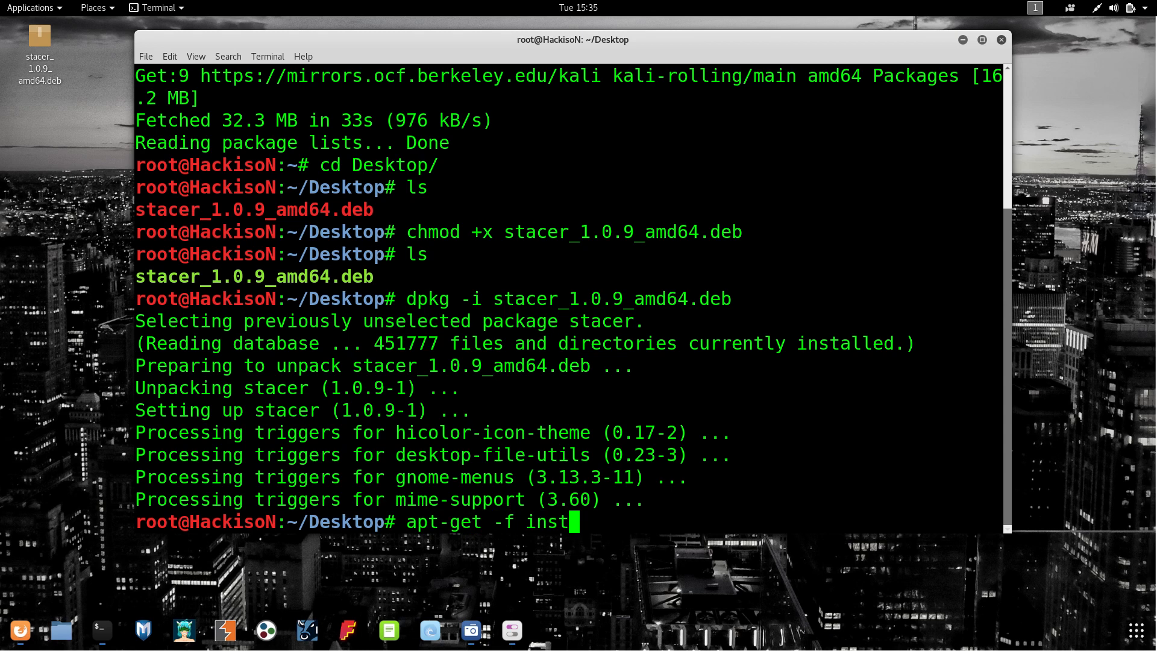
text(all)
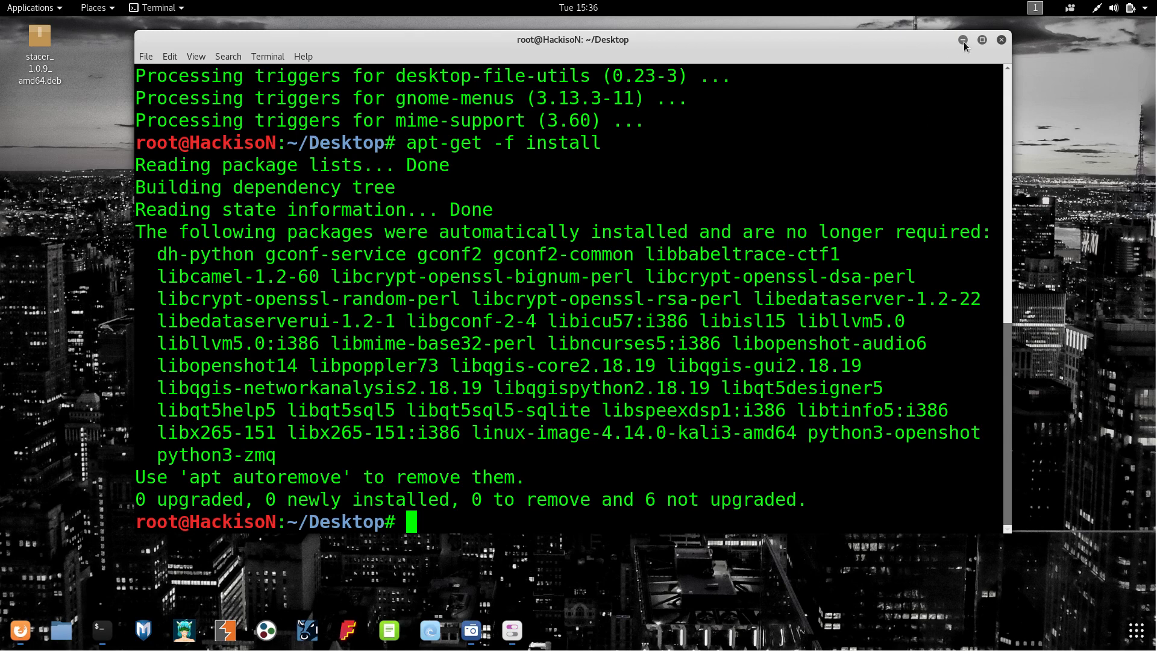
click(1002, 40)
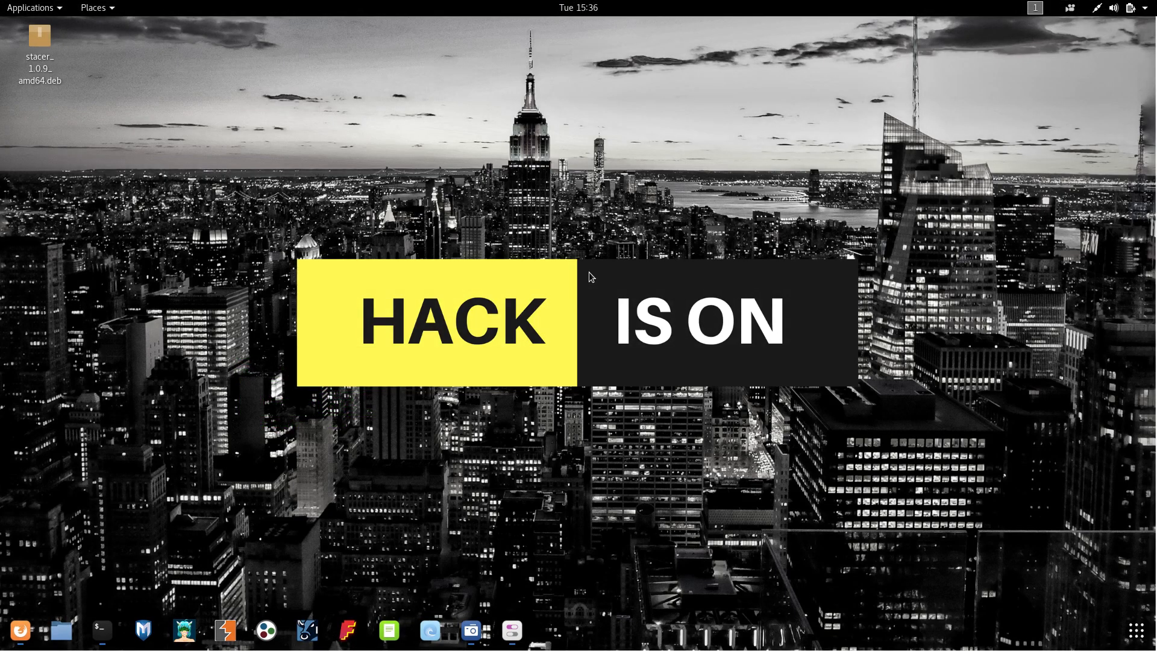
Step: Launch Stacer from the application launcher and maximize its Dashboard window
text(sta)
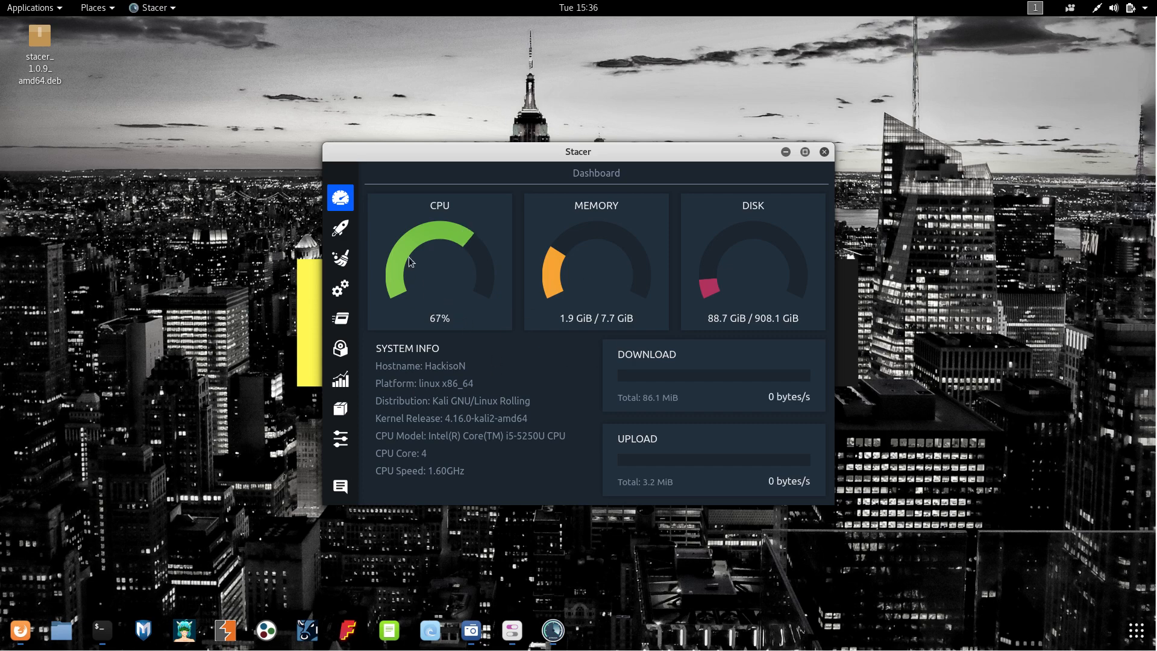
mouse_move(654, 290)
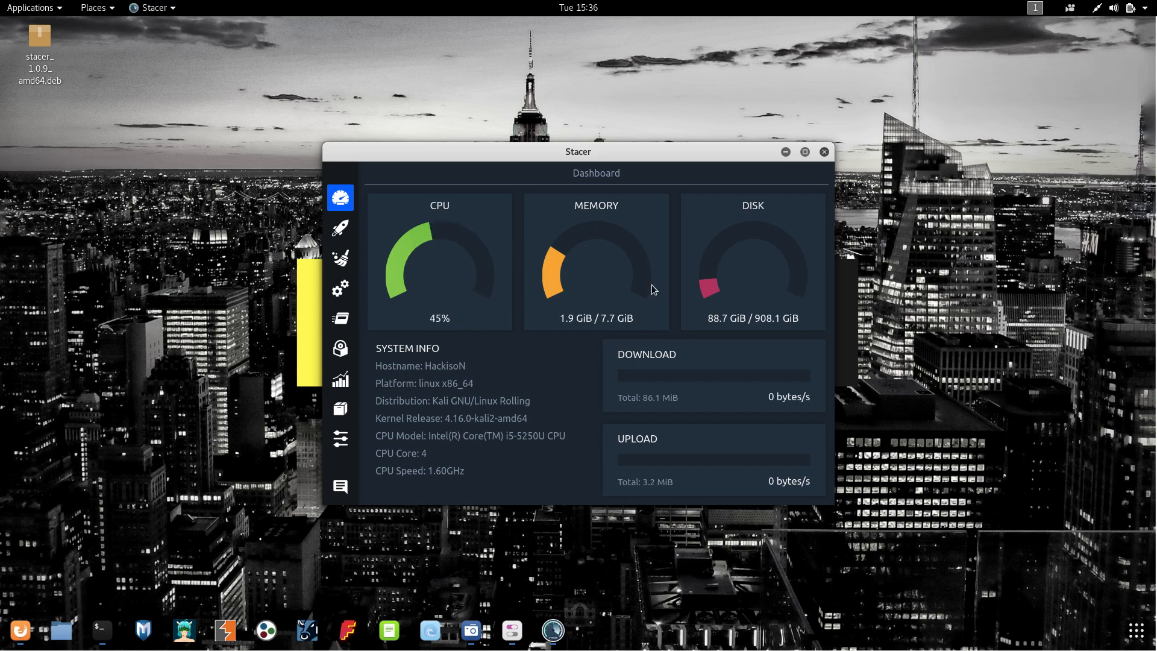
mouse_move(673, 233)
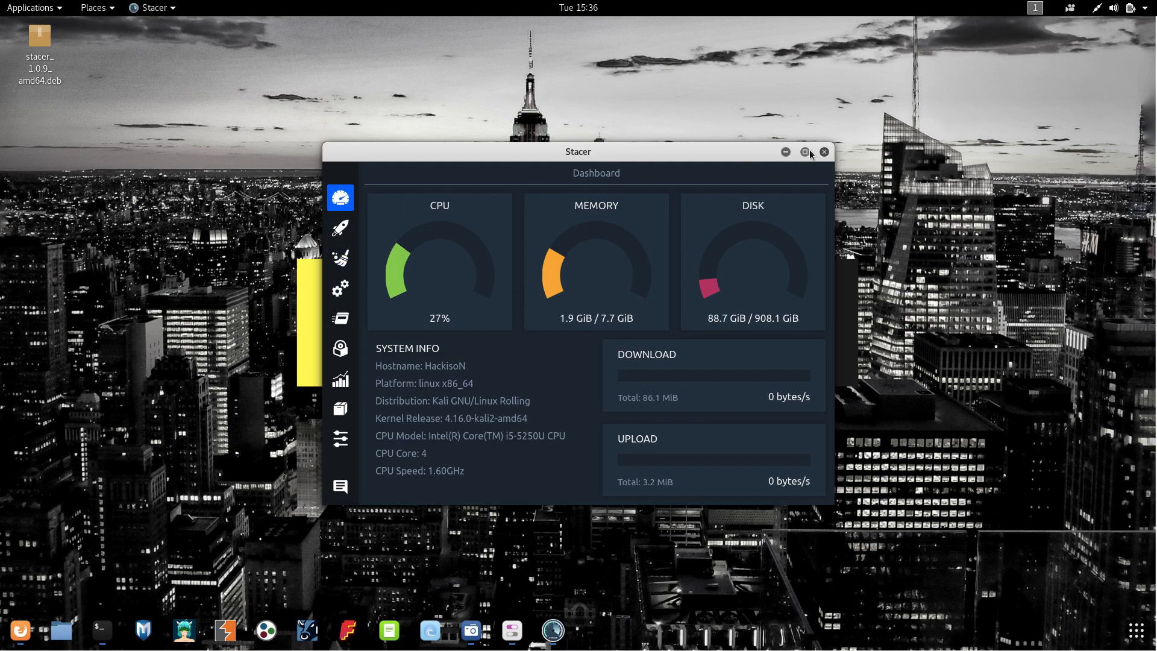
click(805, 153)
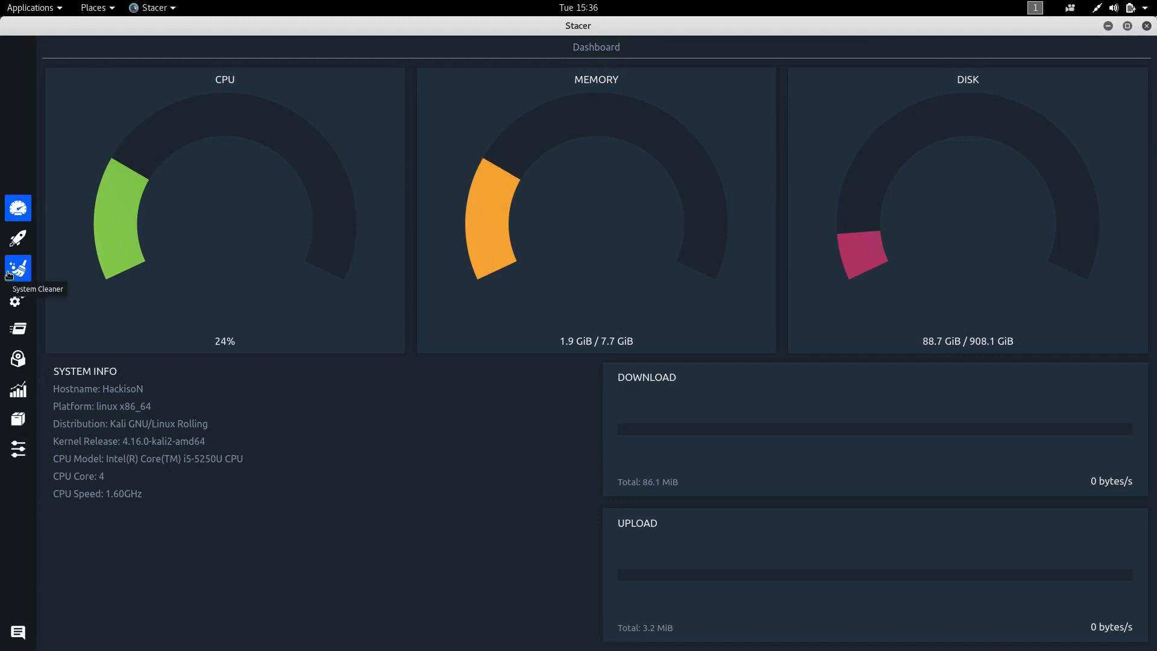
Step: Scan all System Cleaner categories for removable caches and logs
click(18, 267)
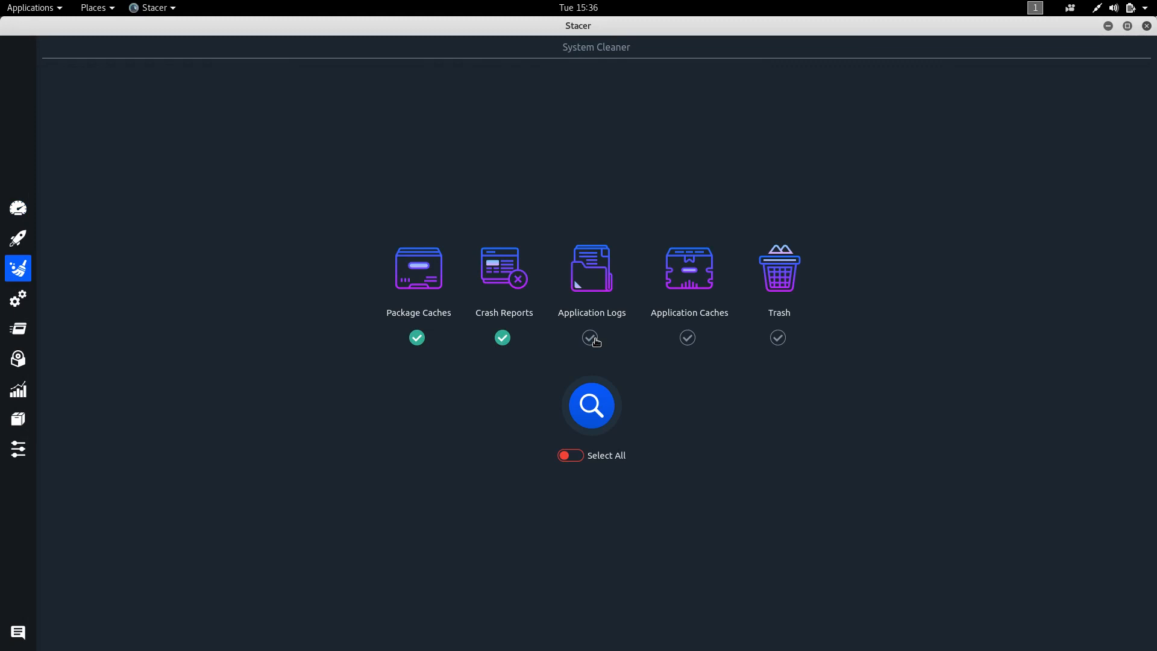
click(589, 338)
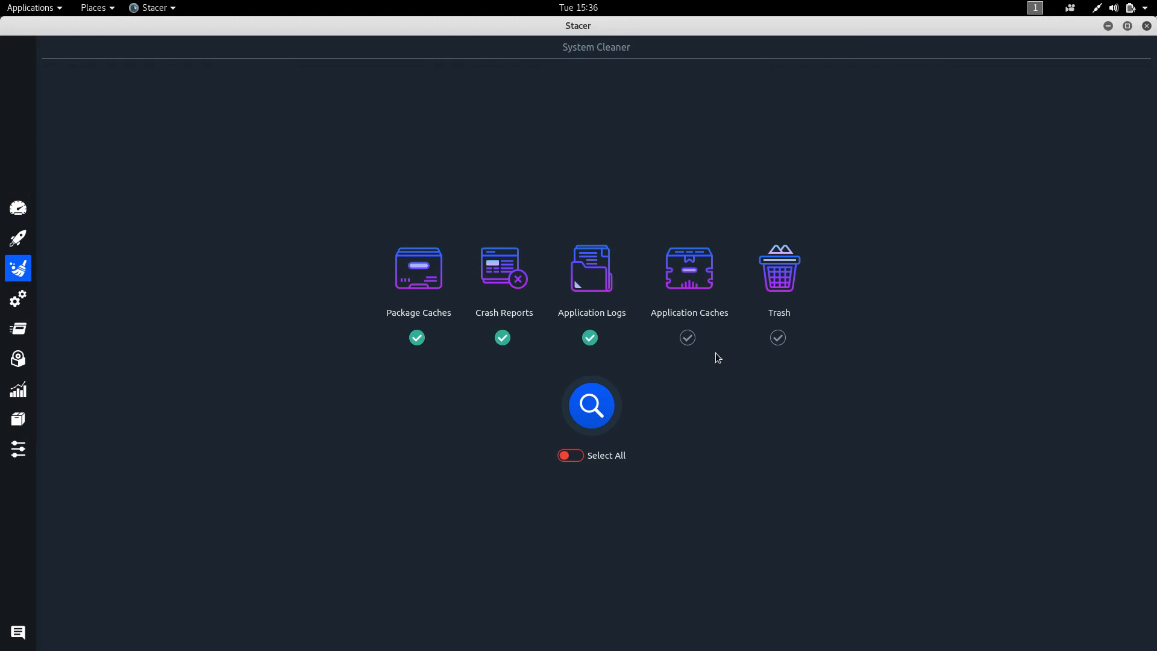
click(570, 455)
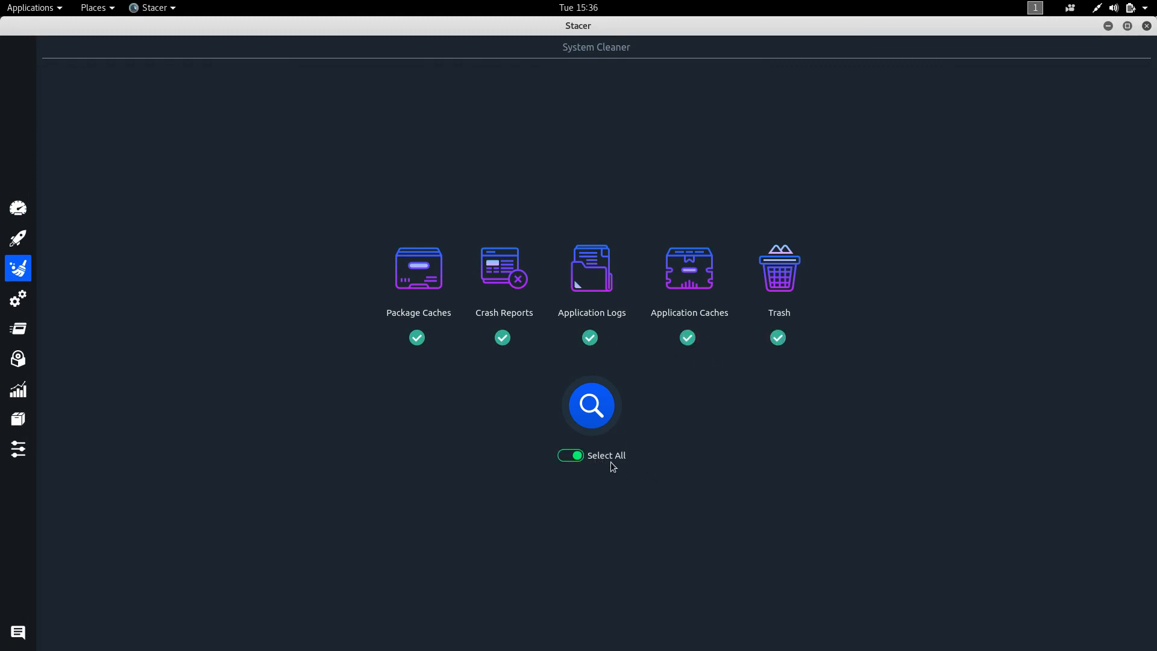
click(591, 405)
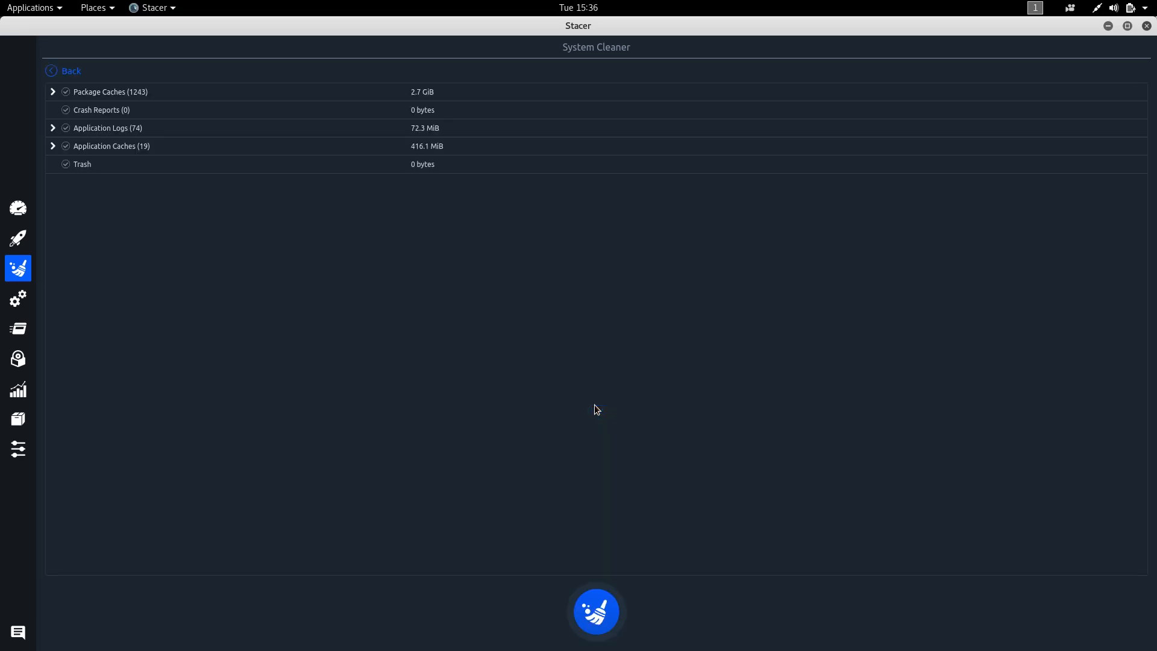
mouse_move(65, 94)
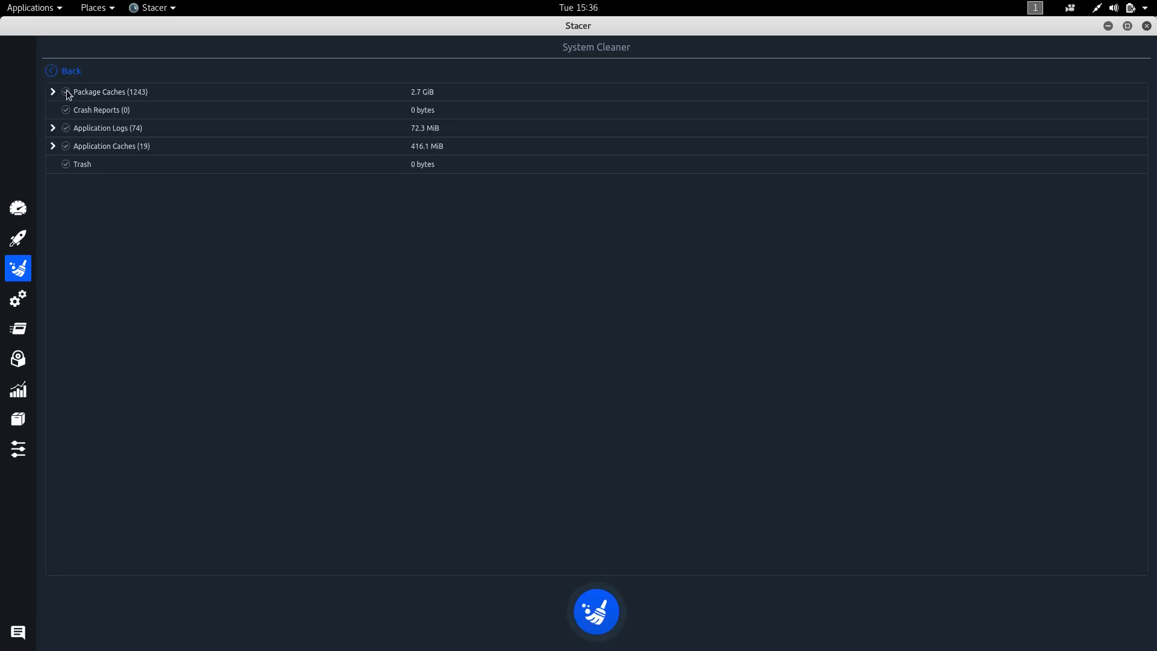
Step: Review the Package Caches and Application Logs results, visiting Startup Apps and returning to the cleaner
click(66, 91)
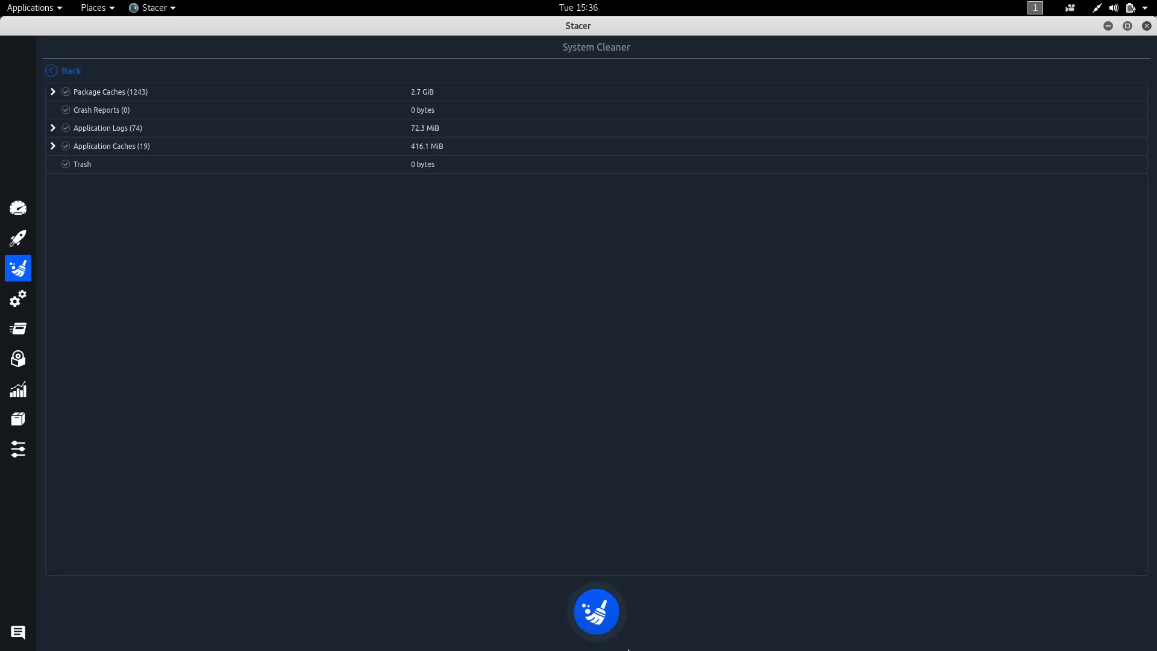
mouse_move(123, 152)
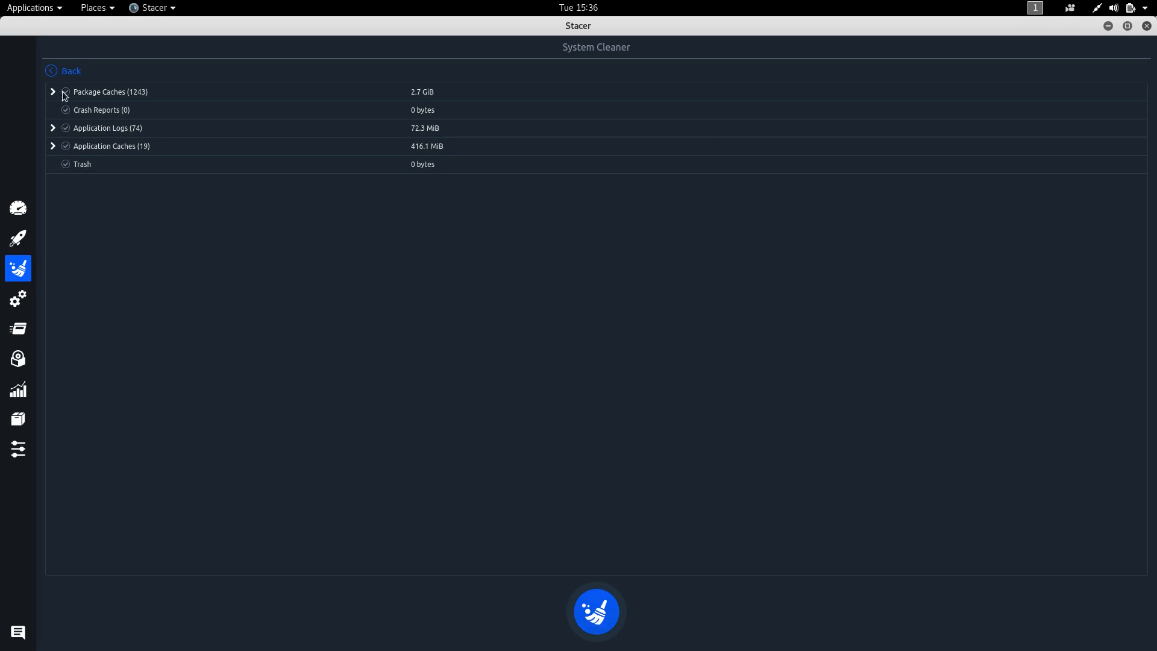
click(52, 91)
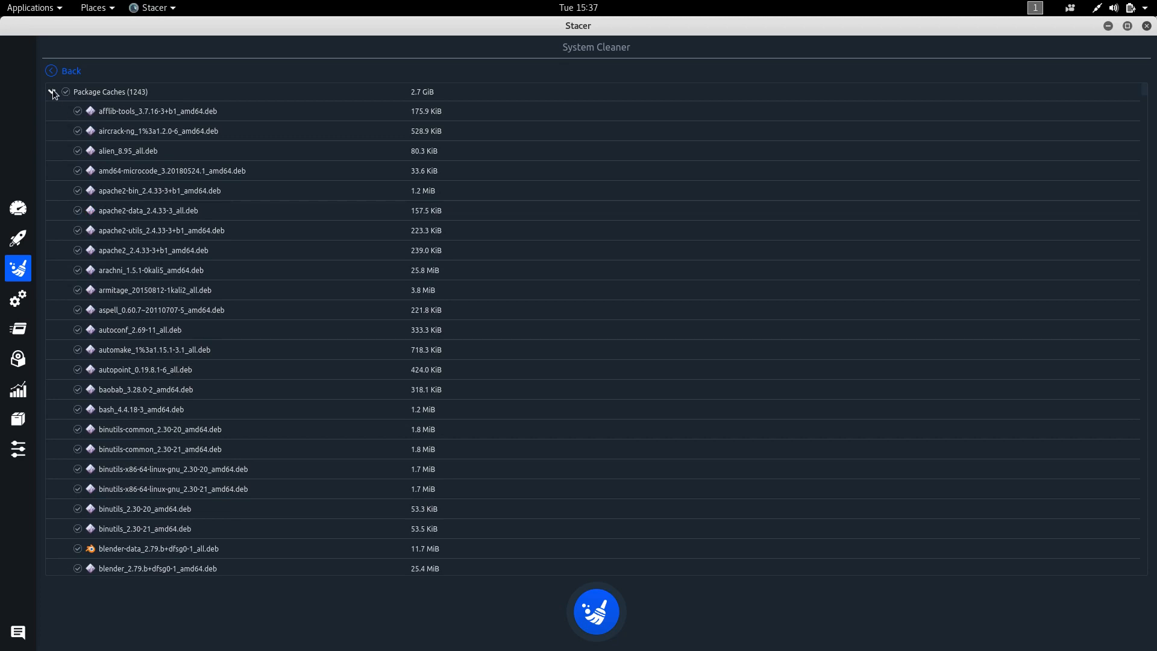
click(52, 92)
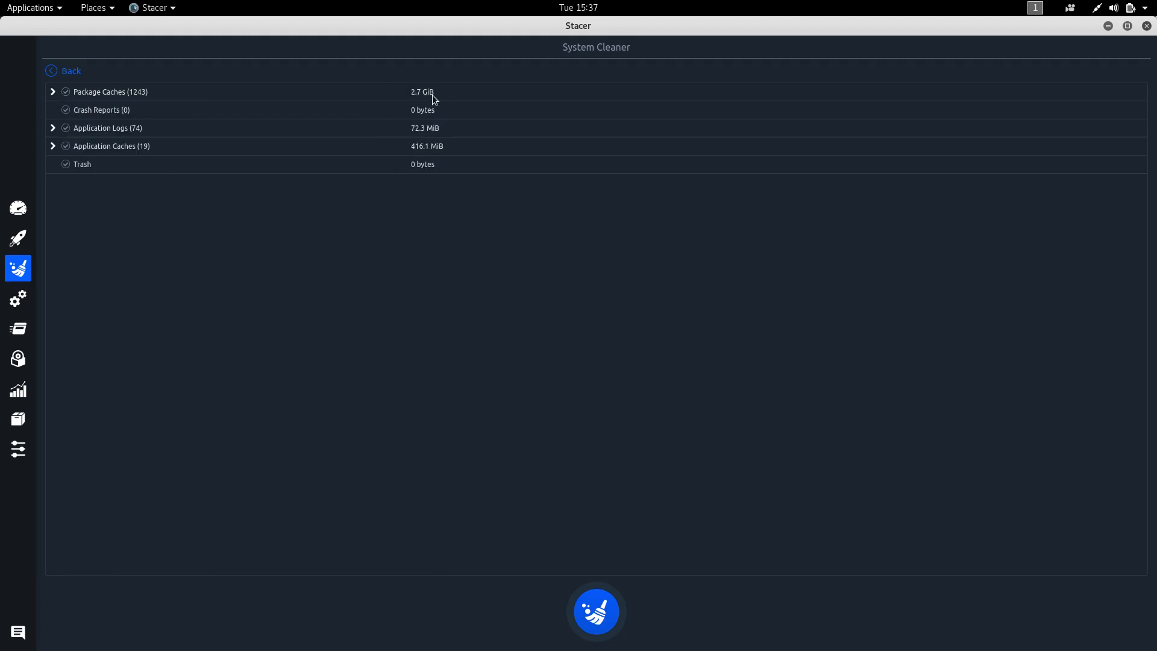
mouse_move(450, 114)
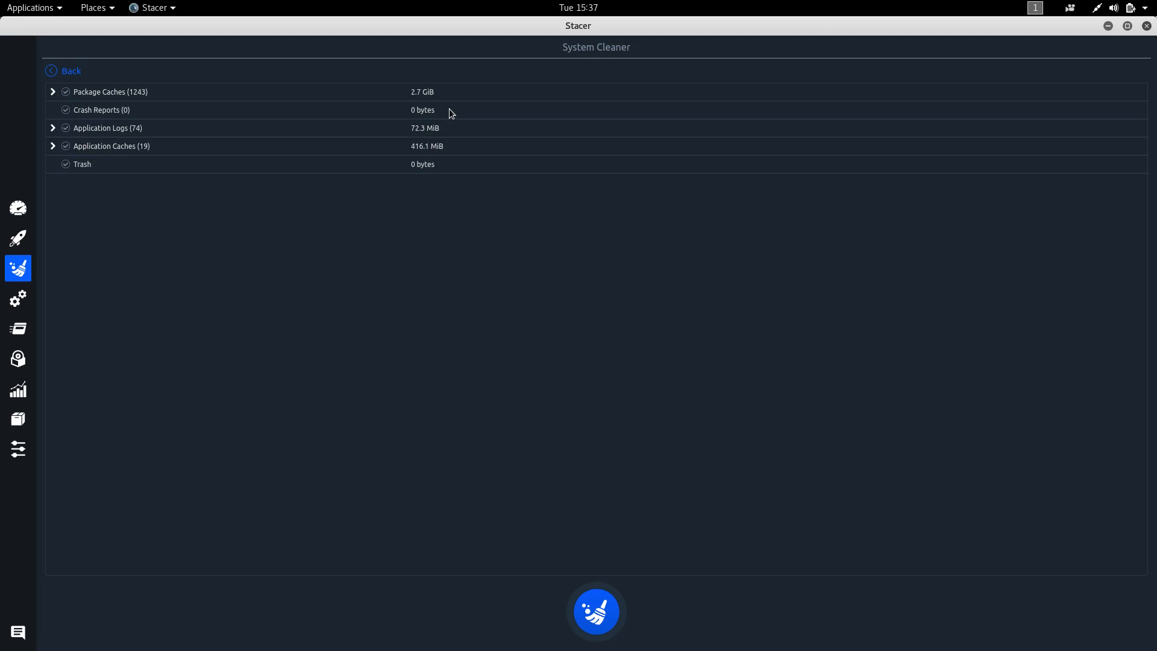
mouse_move(461, 204)
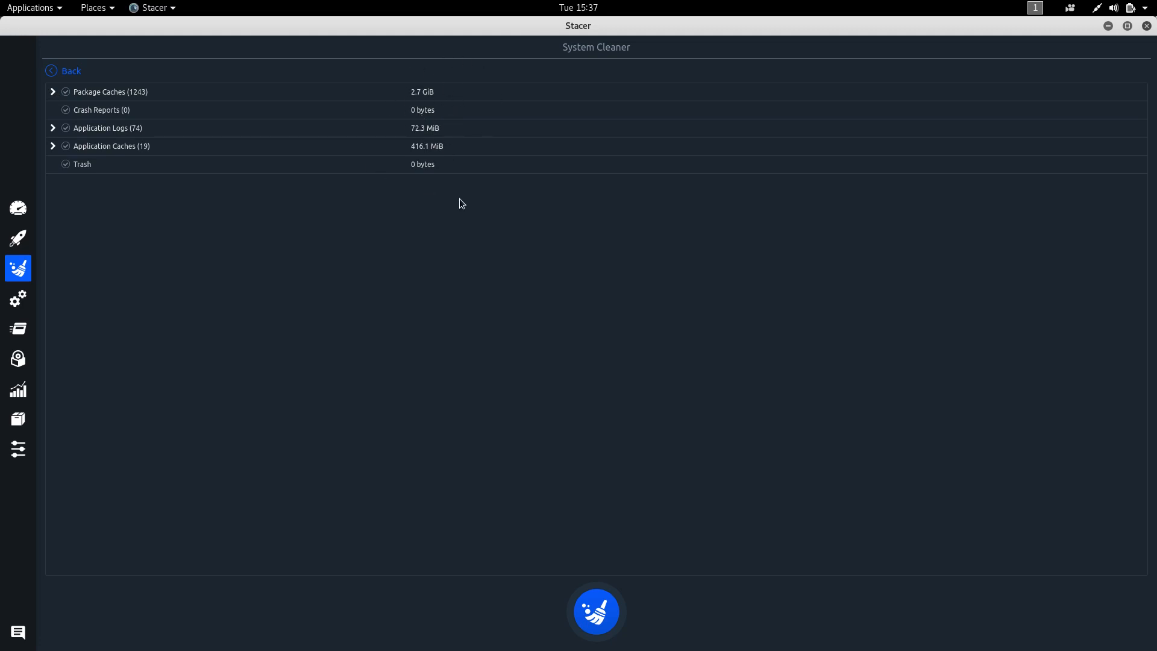
mouse_move(558, 223)
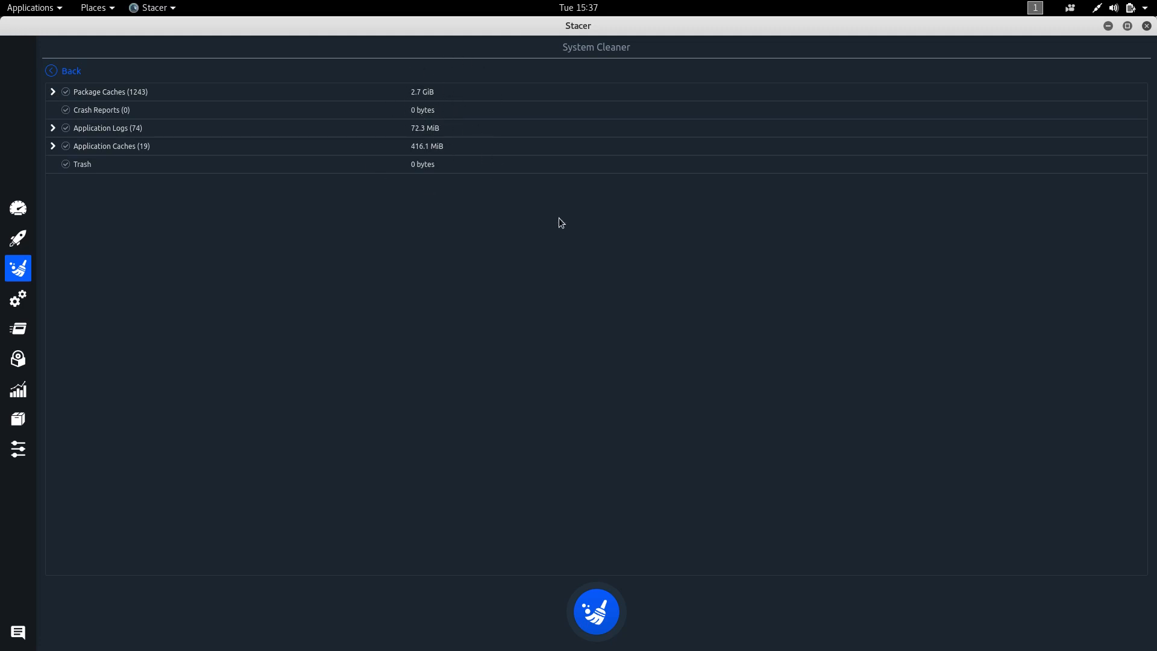
mouse_move(519, 352)
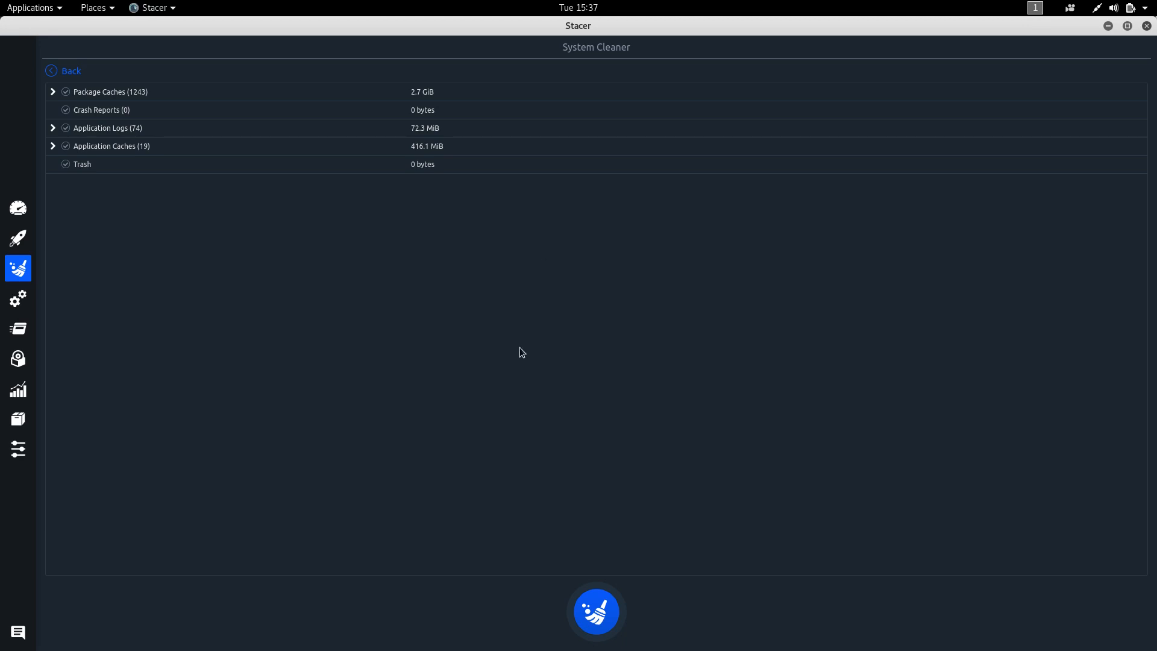
mouse_move(478, 386)
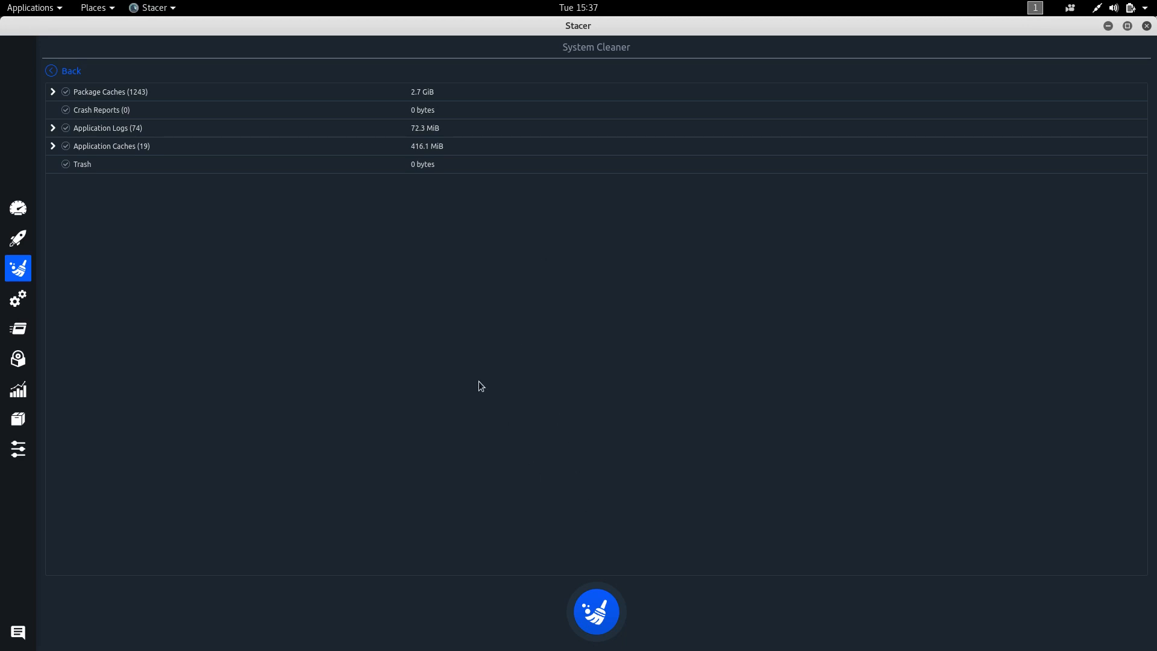
mouse_move(255, 91)
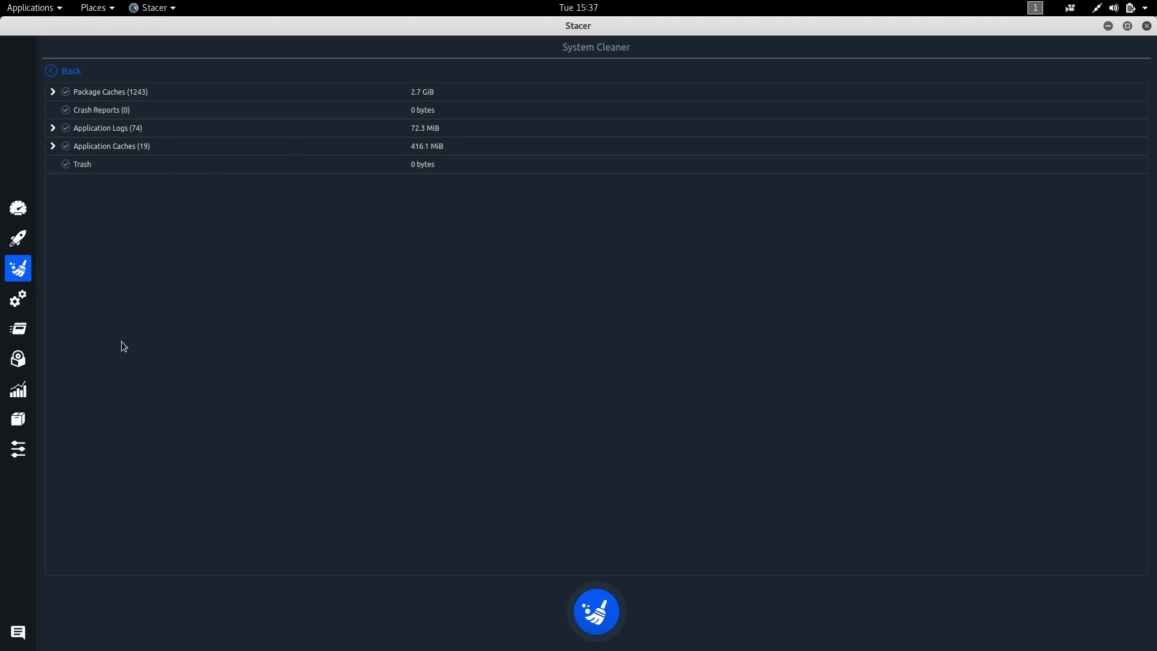
mouse_move(572, 449)
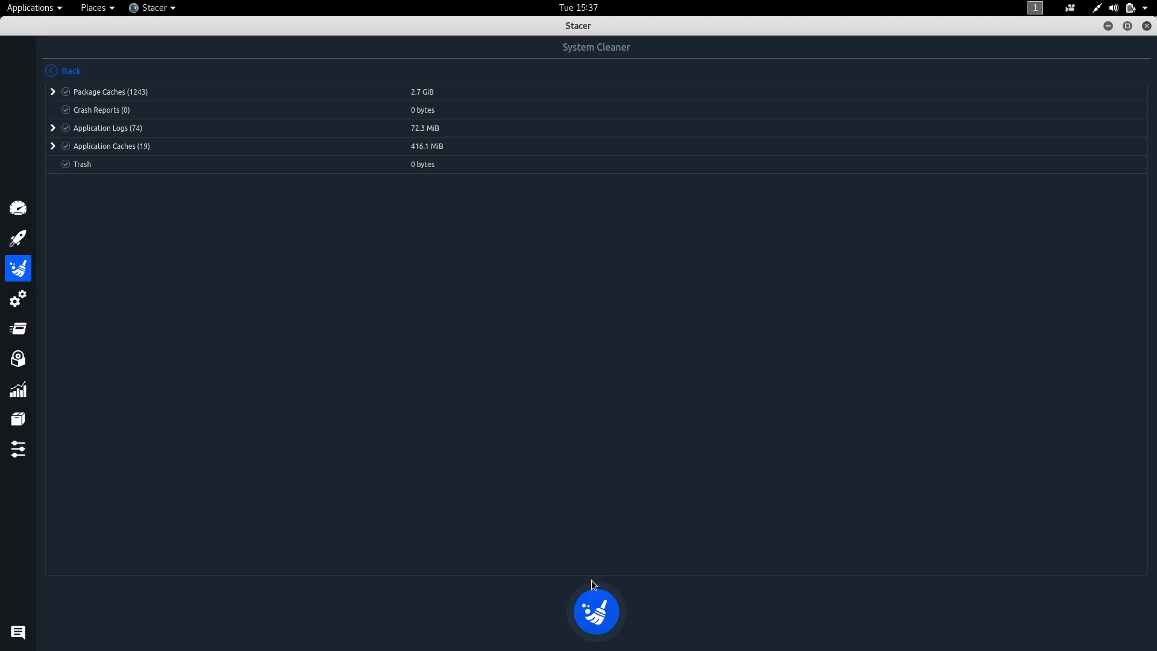
mouse_move(64, 372)
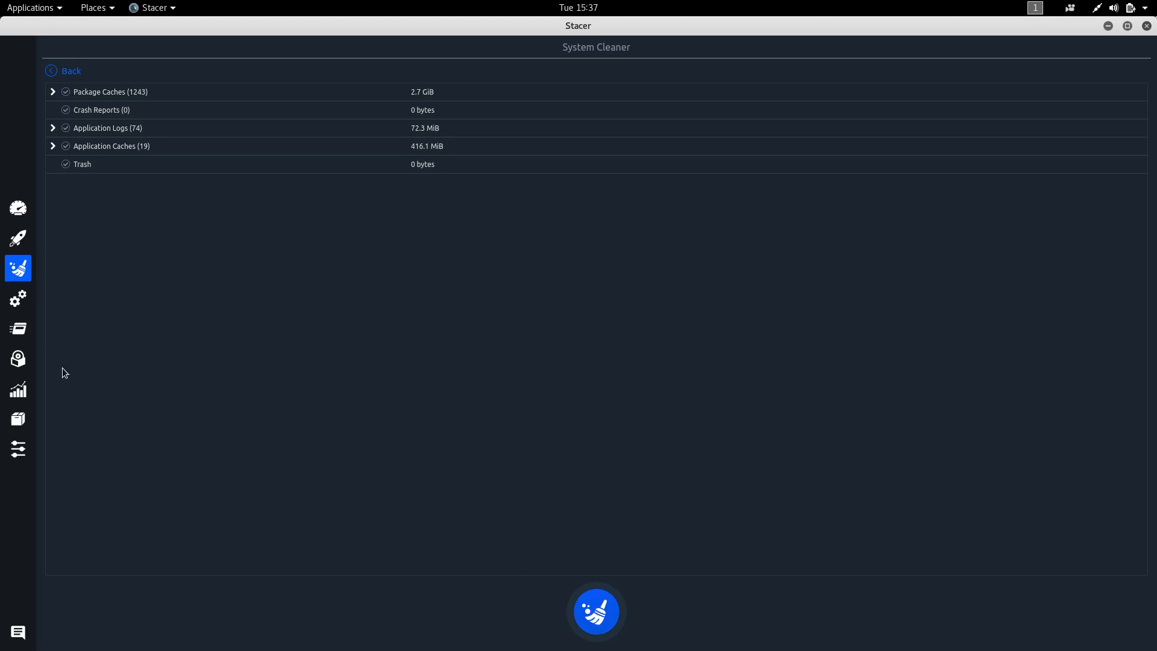
mouse_move(66, 146)
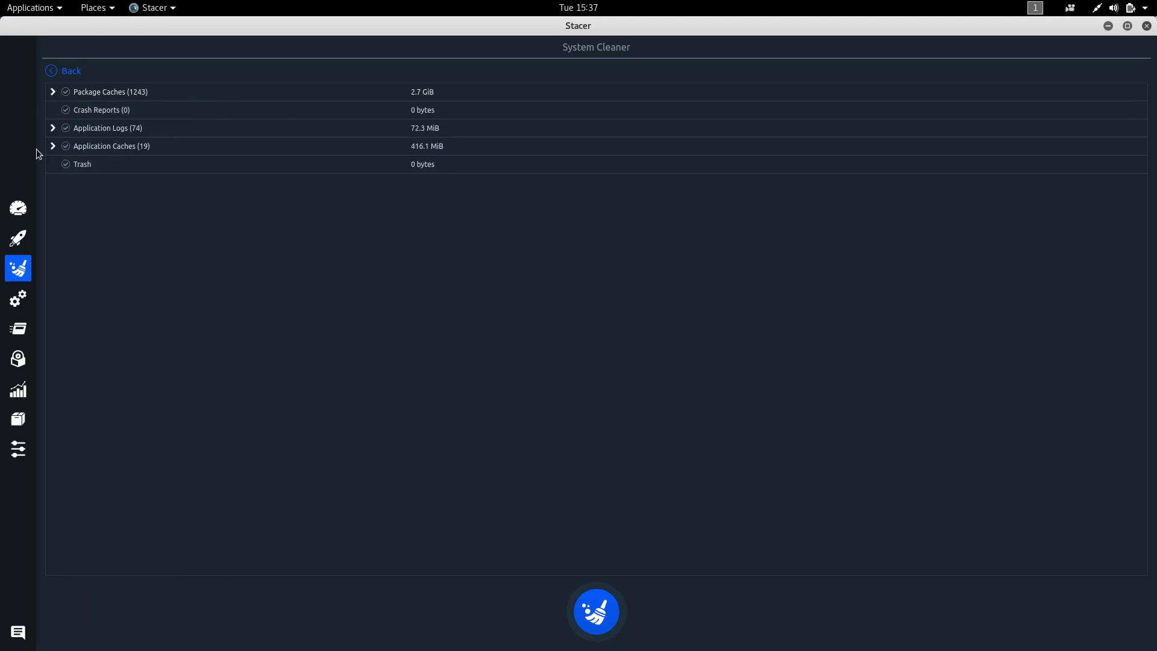
click(52, 128)
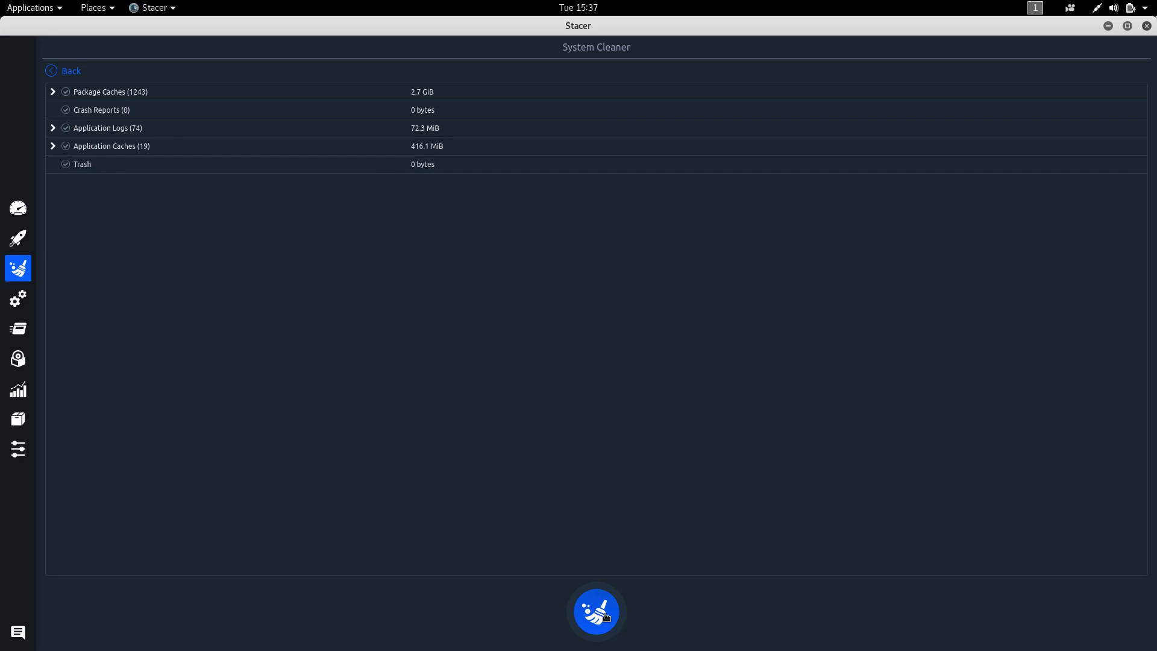
click(18, 237)
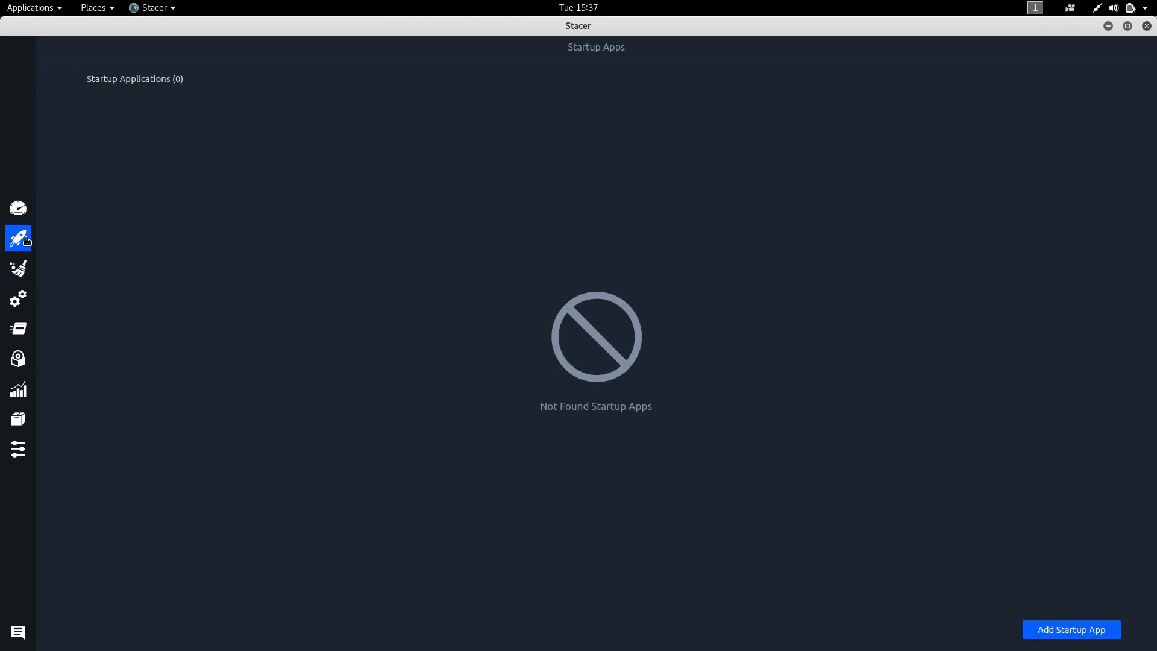
click(18, 268)
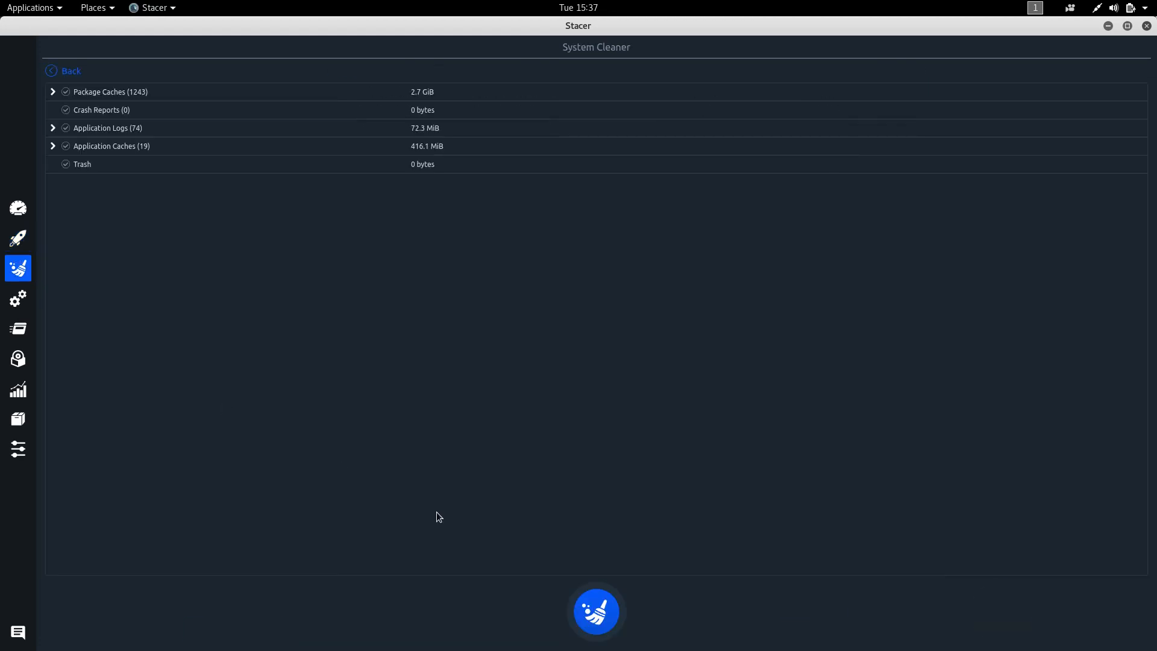
mouse_move(571, 499)
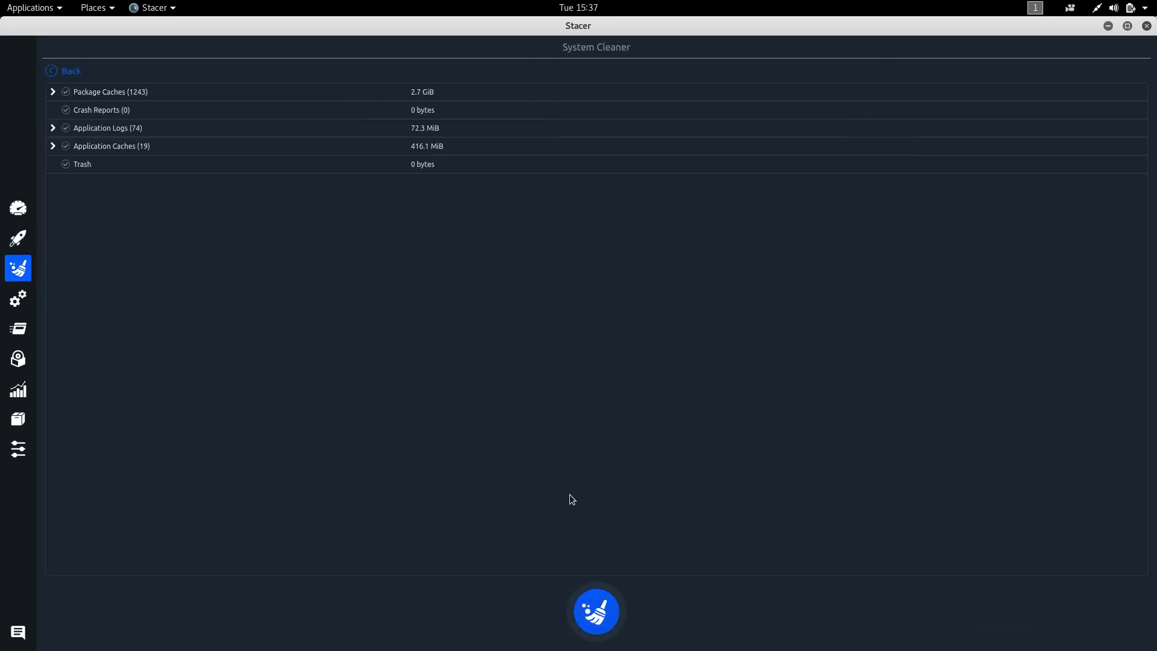
mouse_move(647, 386)
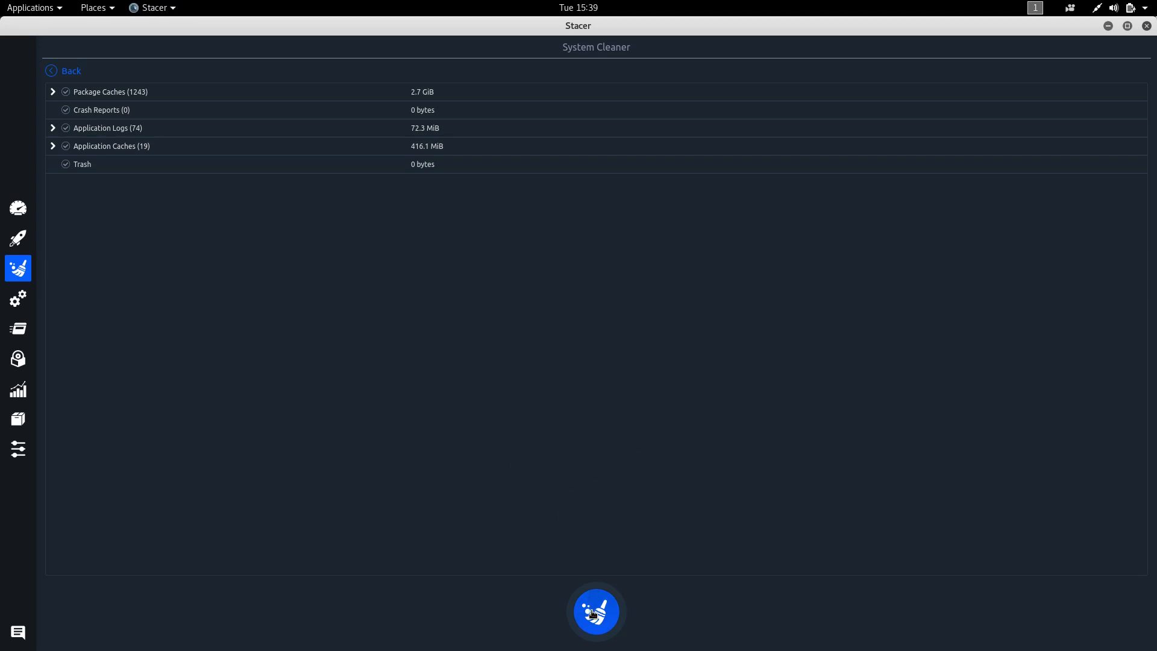
Step: Tick Trash and the remaining categories and run a first clean, reporting 0 bytes cleaned
click(65, 91)
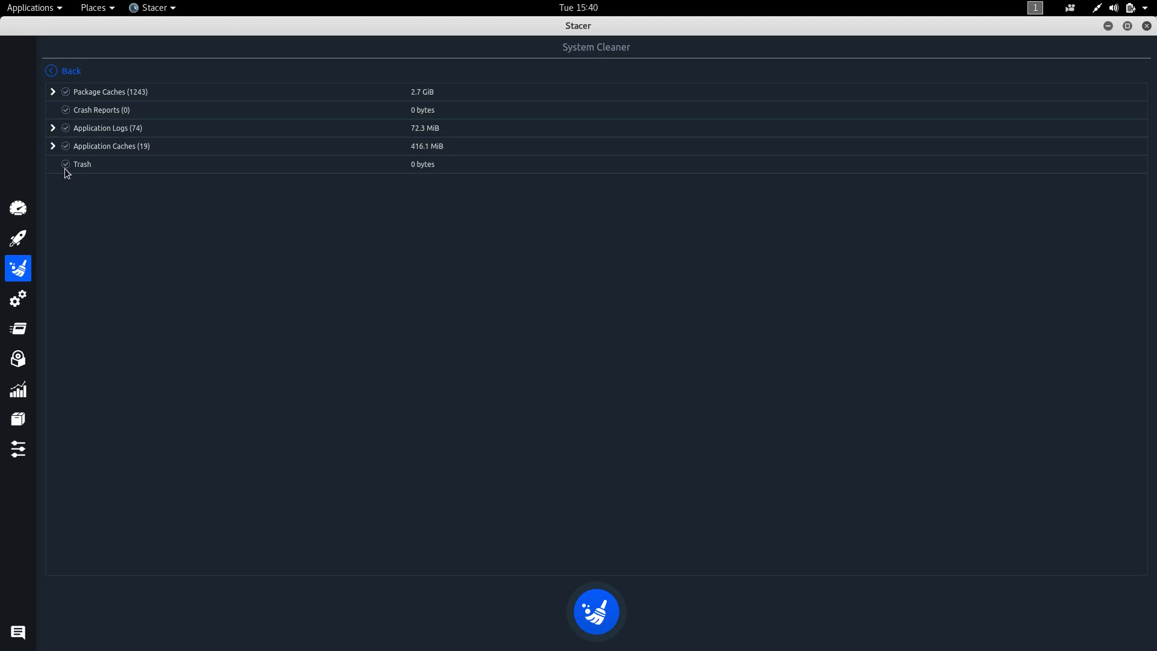
click(65, 164)
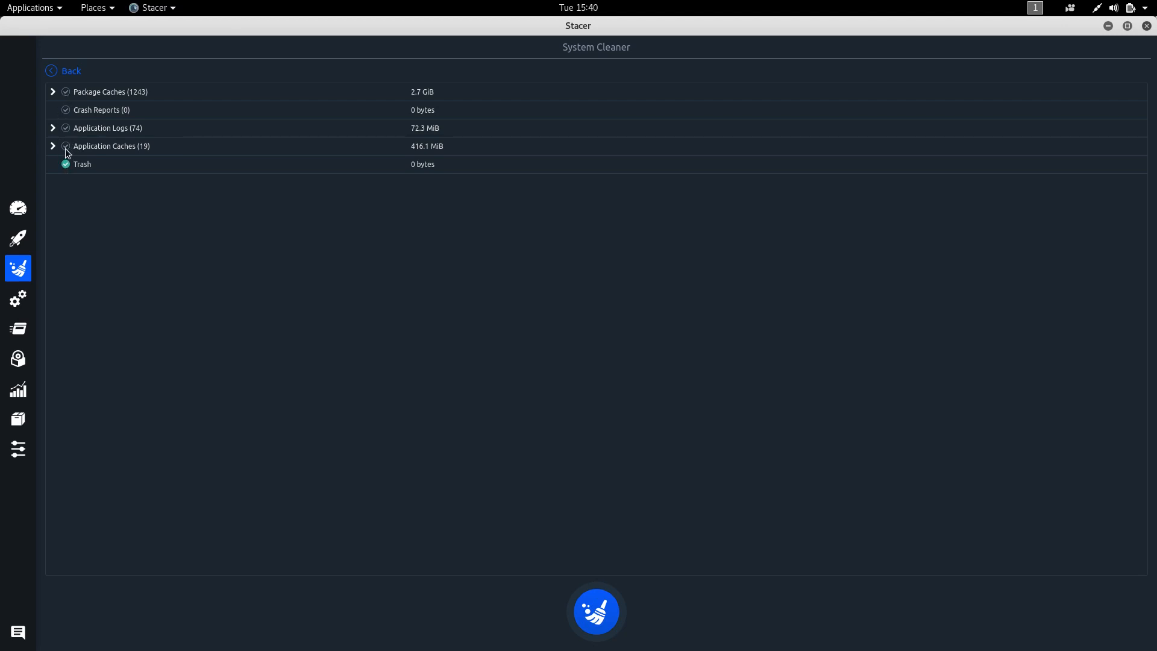
click(65, 146)
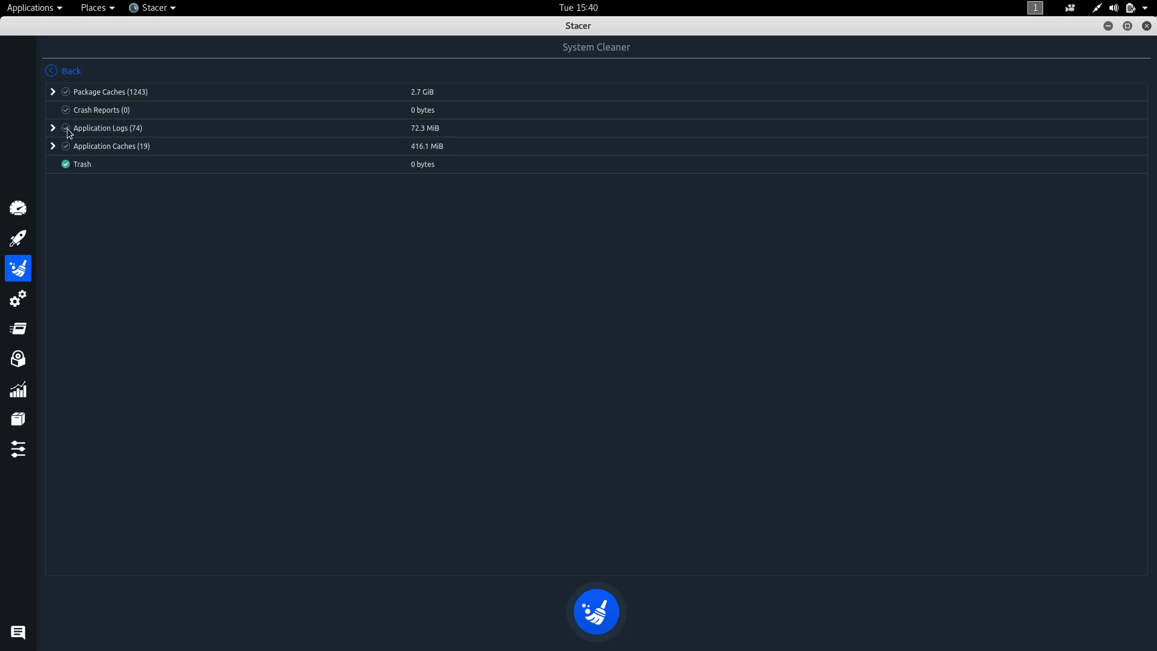
click(596, 611)
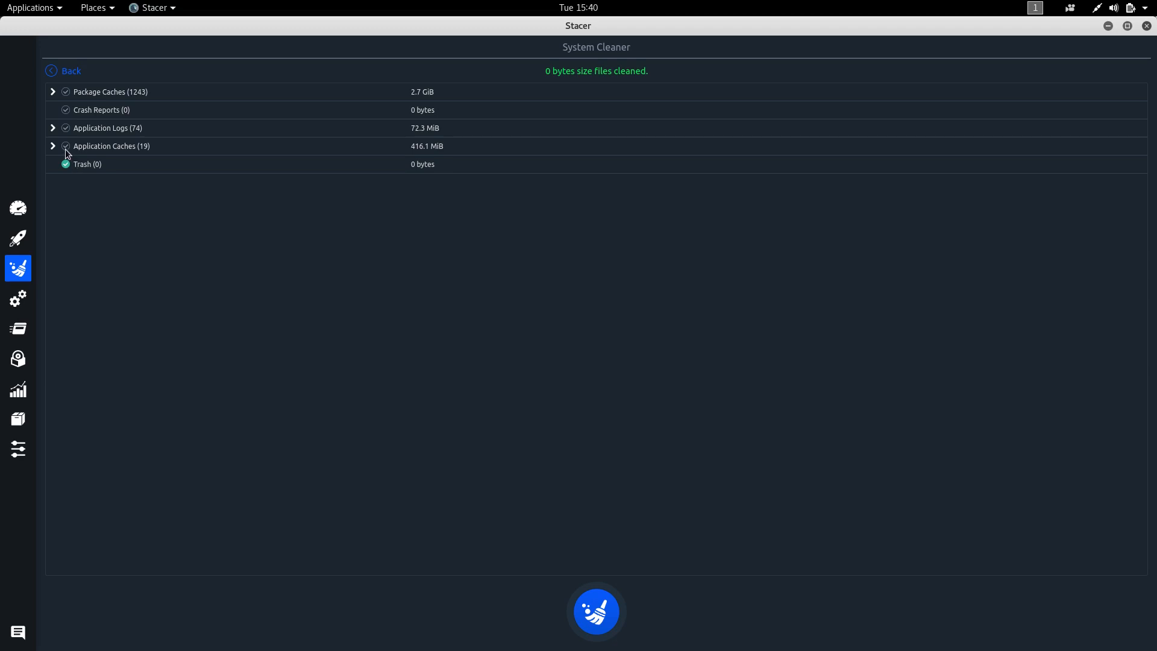
mouse_move(69, 154)
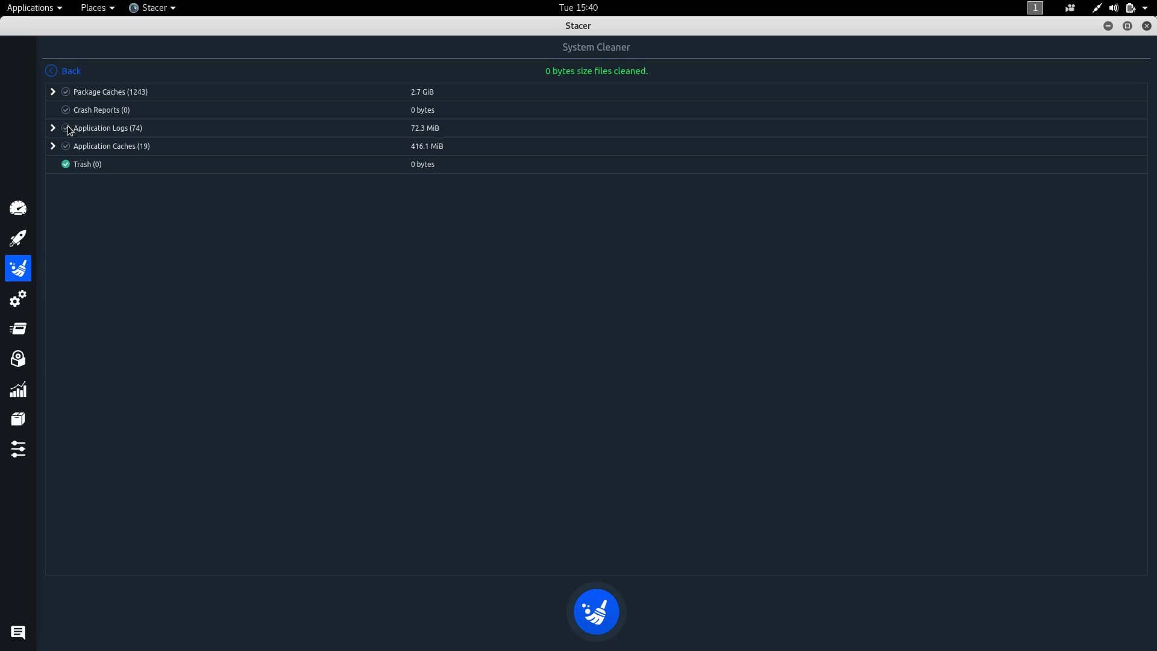
Step: Tick every individual Application Logs entry and start cleaning the selected caches and logs
click(51, 128)
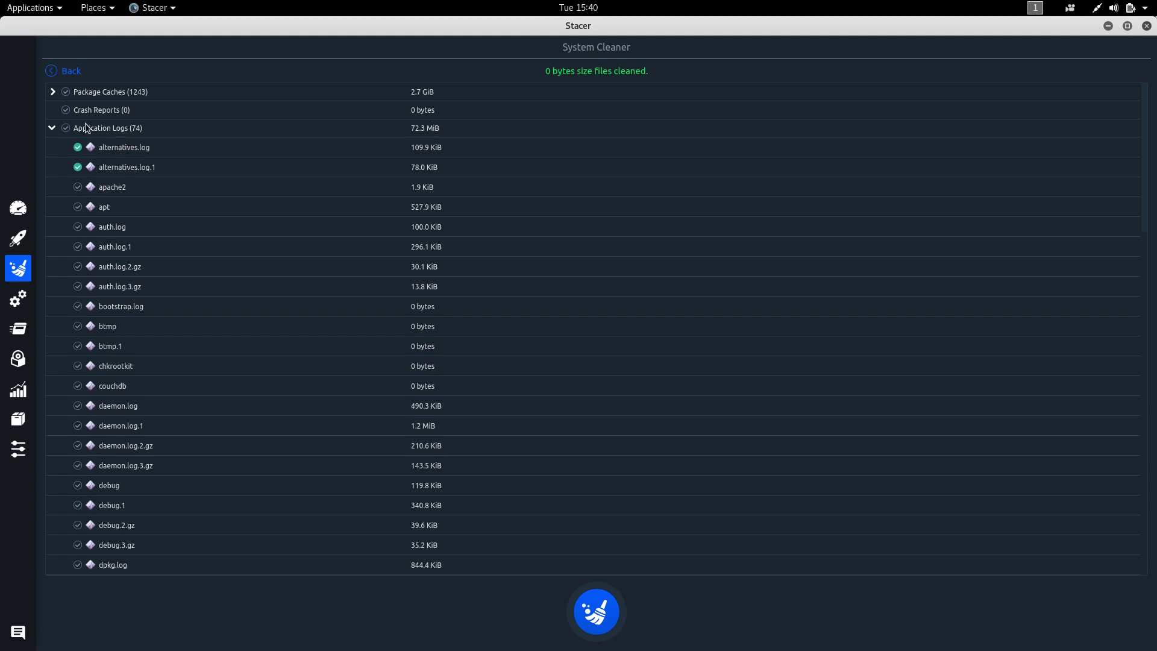
click(65, 91)
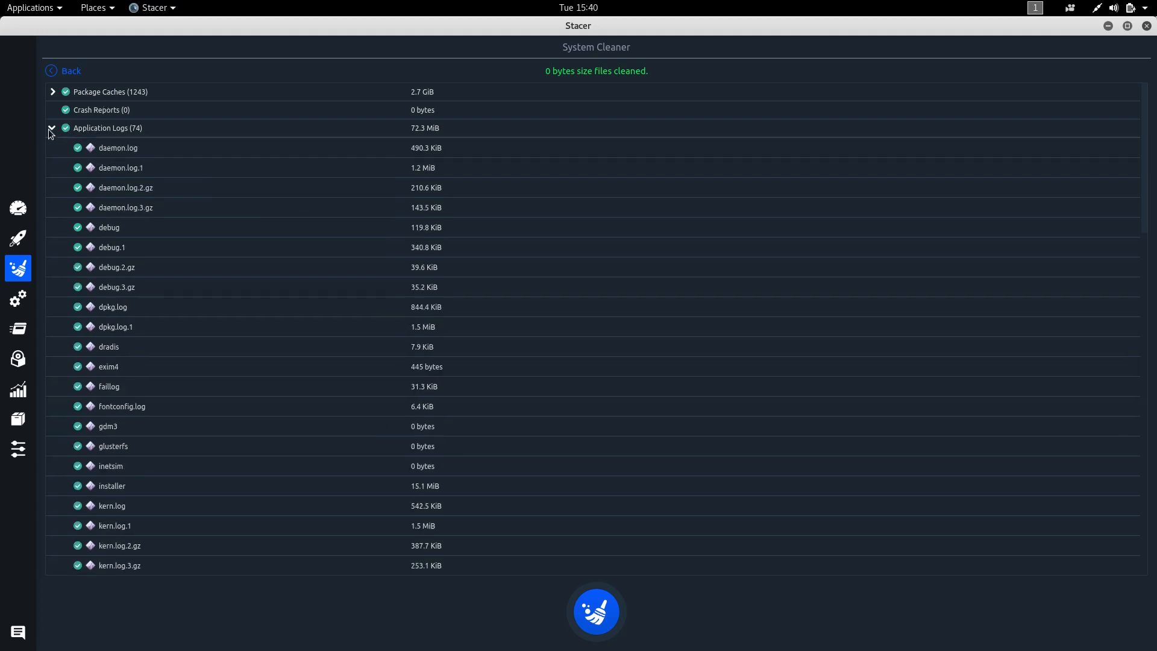
click(52, 128)
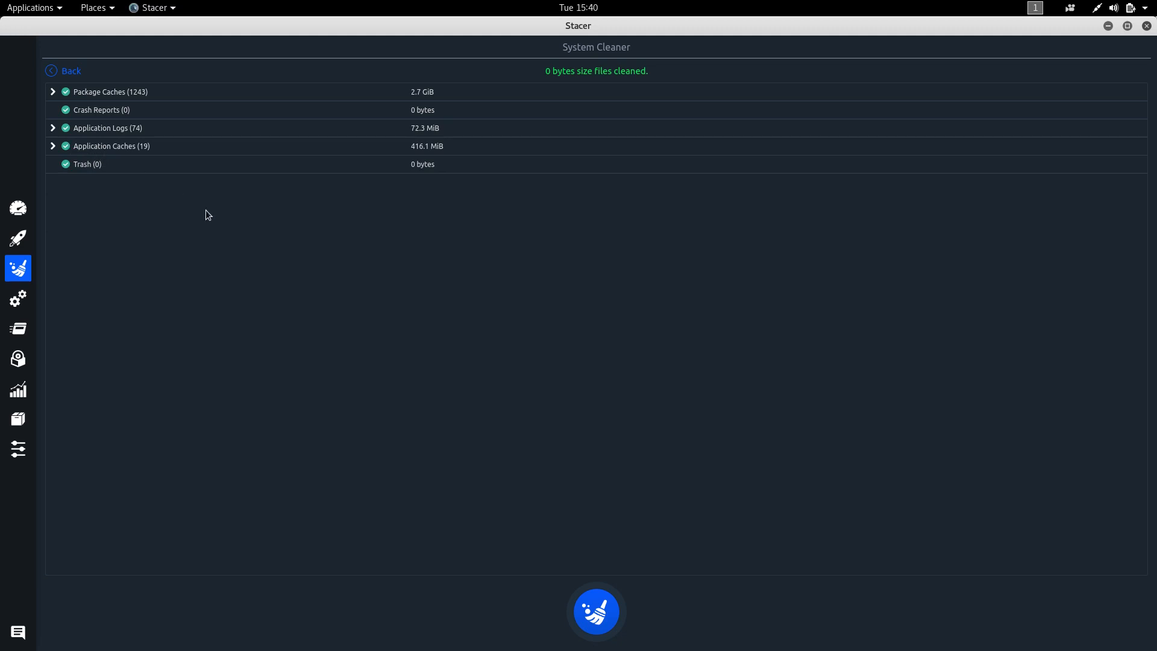
mouse_move(181, 177)
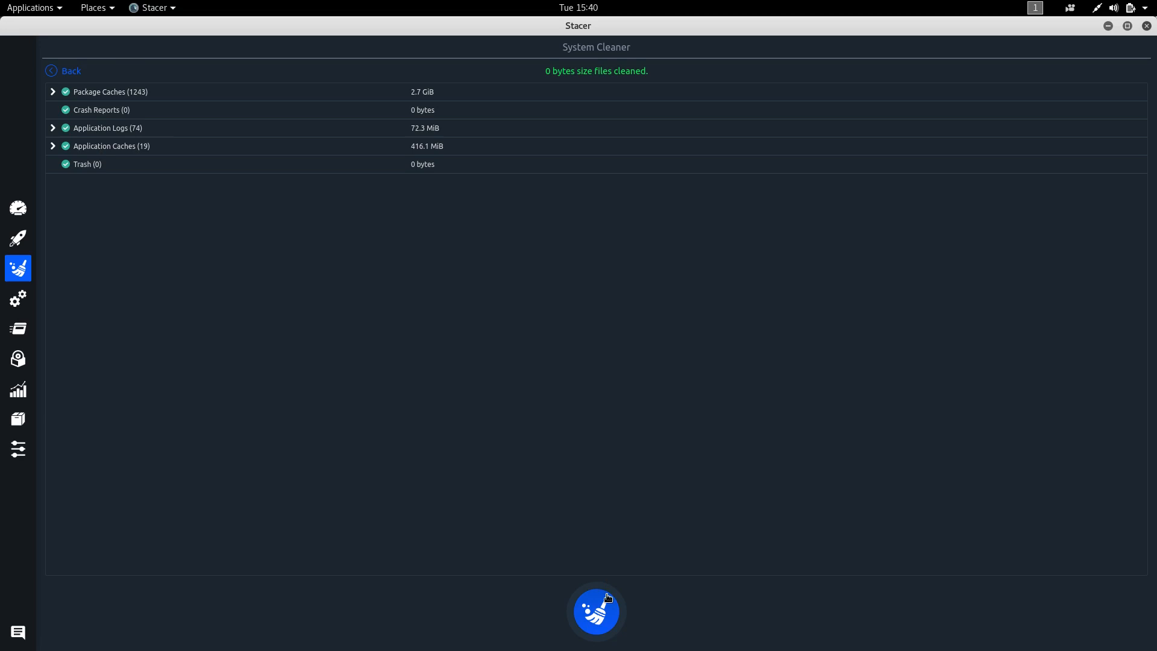
click(596, 610)
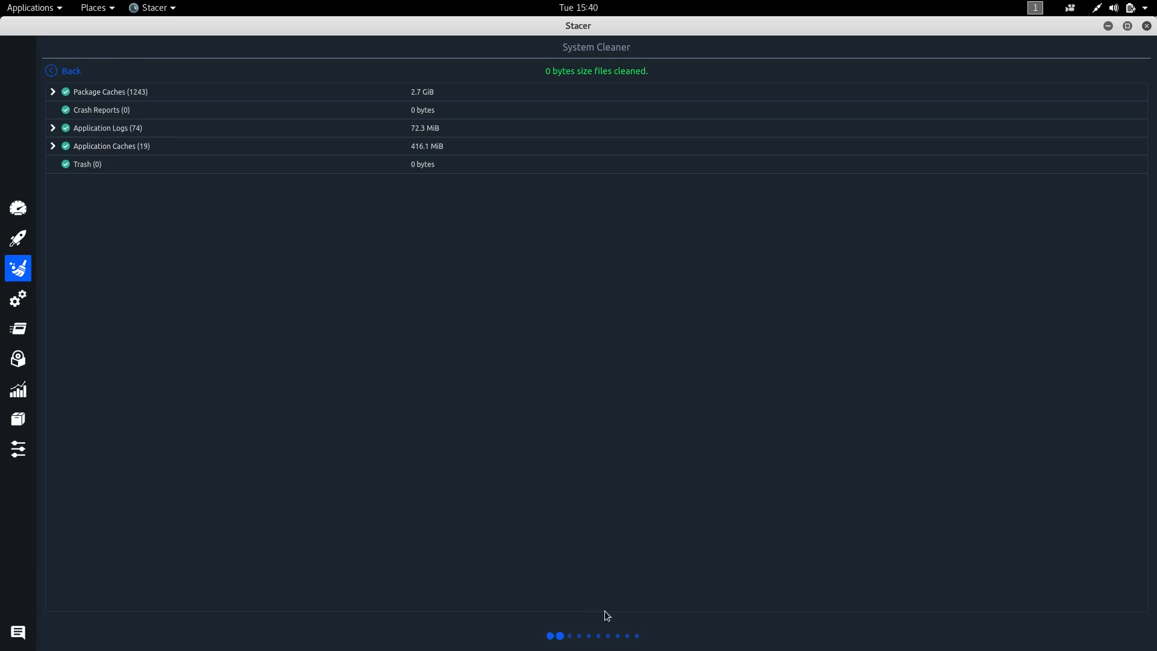
Step: Leave the 3.2 GiB cleaned results and show the Startup Apps page
click(595, 611)
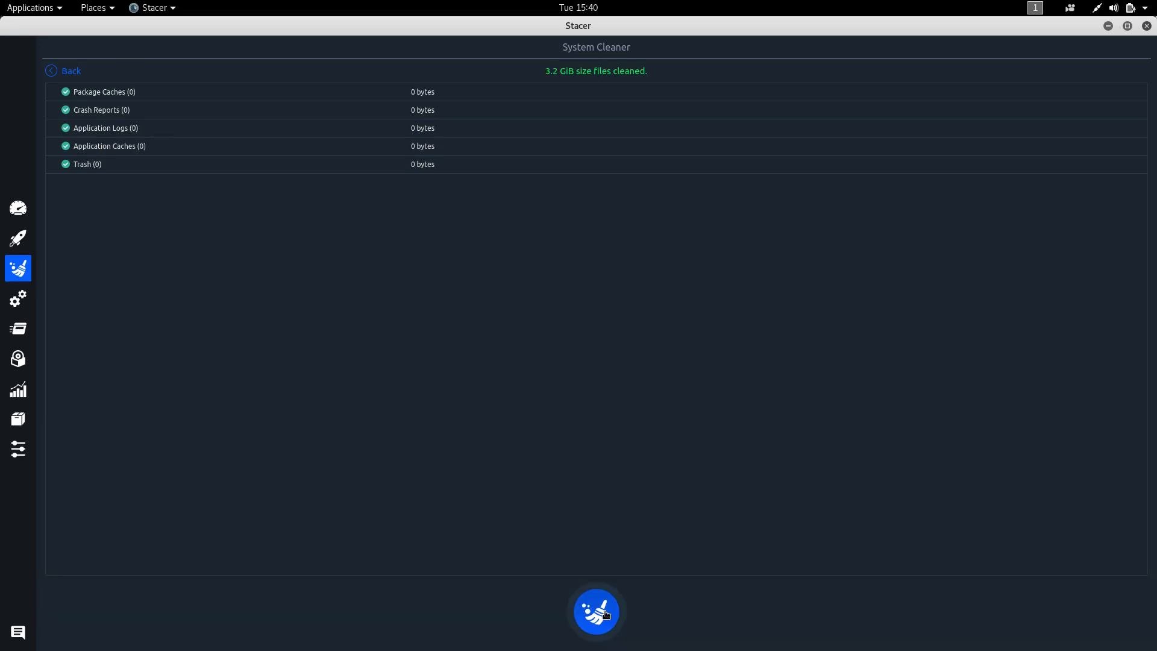
mouse_move(635, 89)
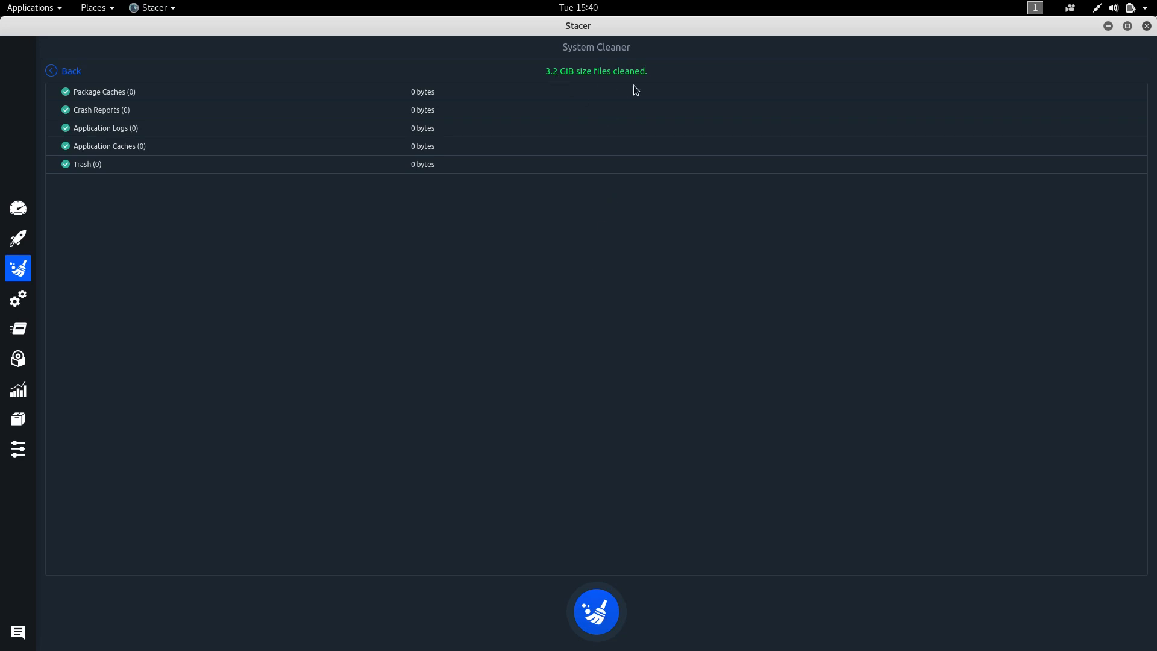
mouse_move(149, 203)
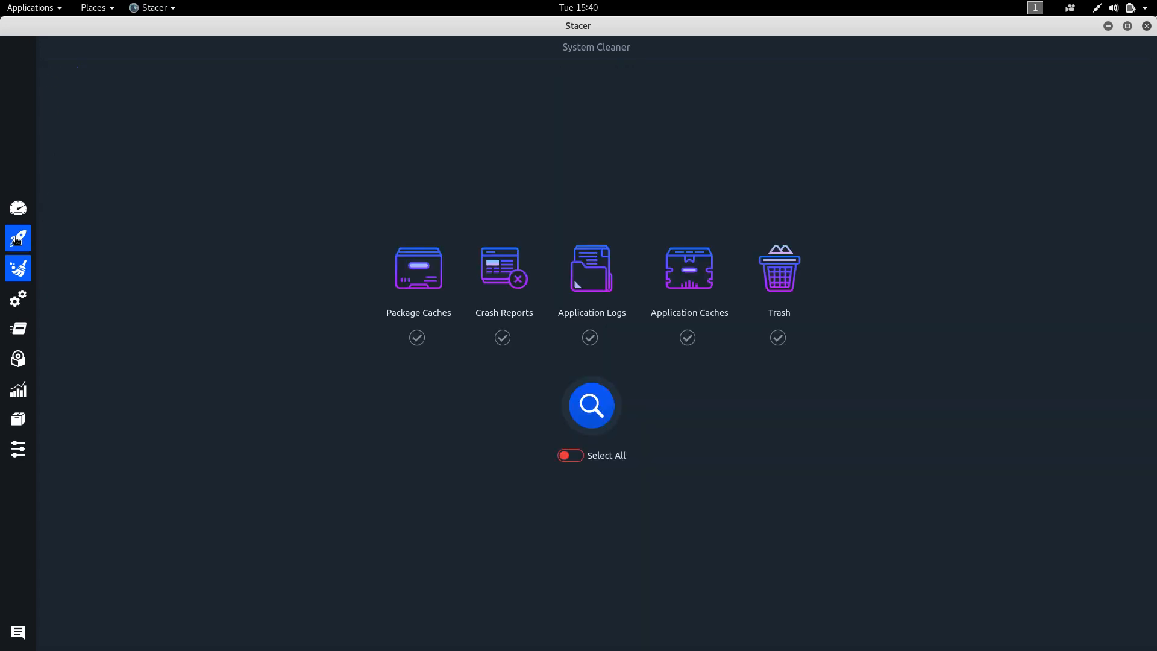
click(18, 327)
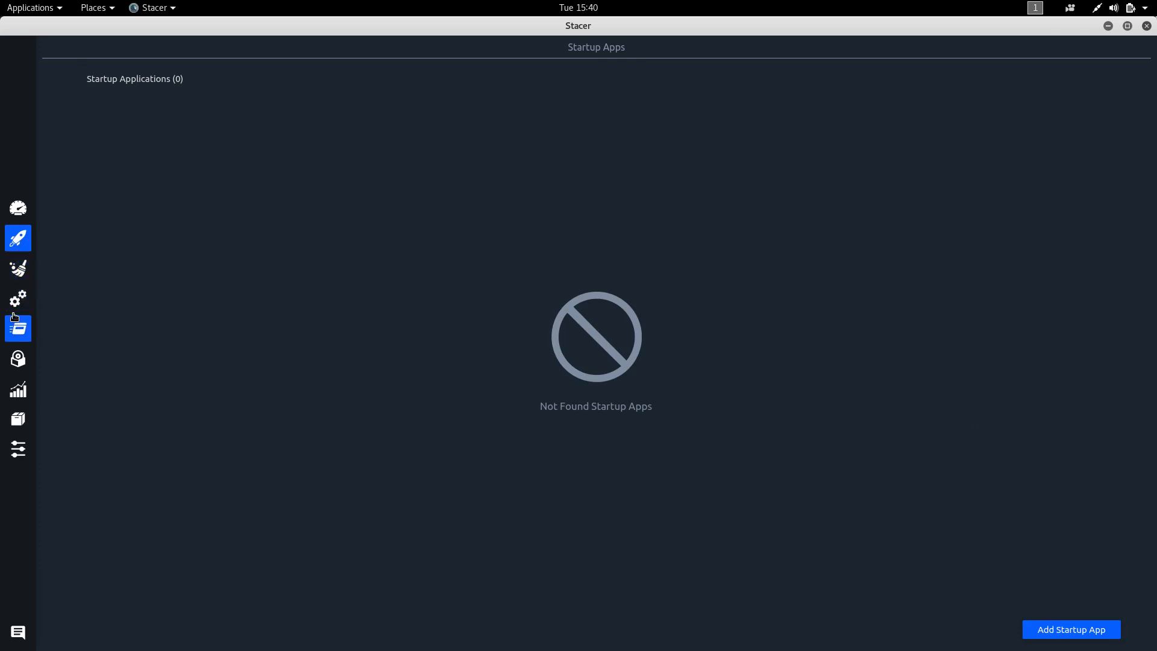
Step: Show the Services page and scroll through its 66 system services
click(18, 298)
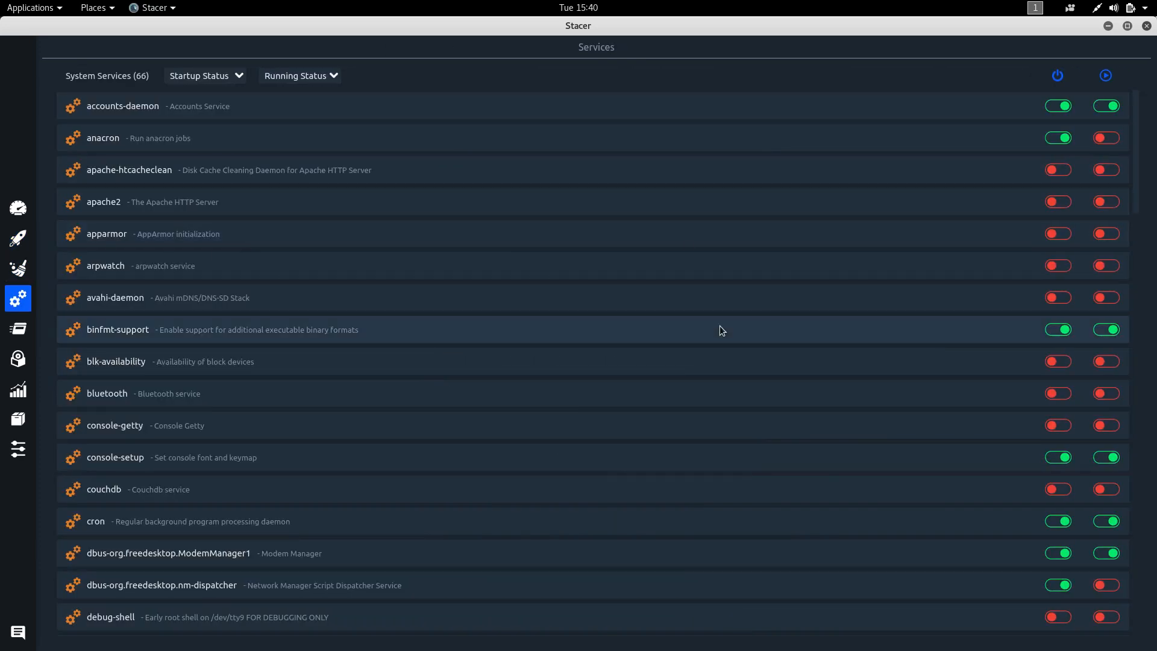
mouse_move(1146, 137)
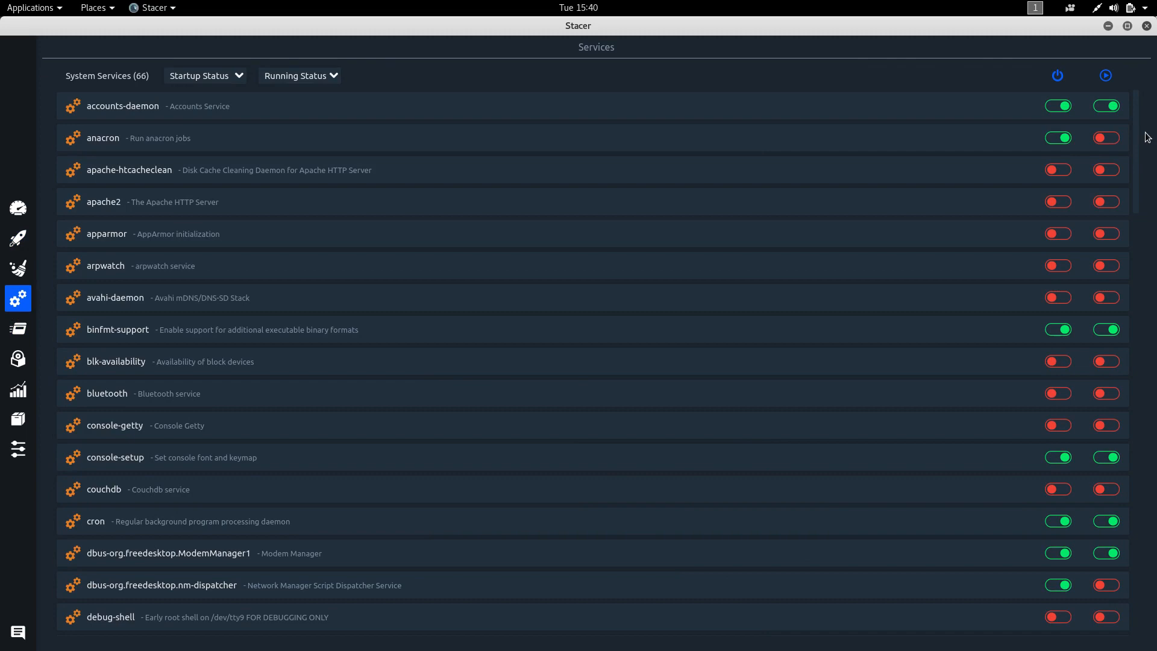
scroll(down, 3)
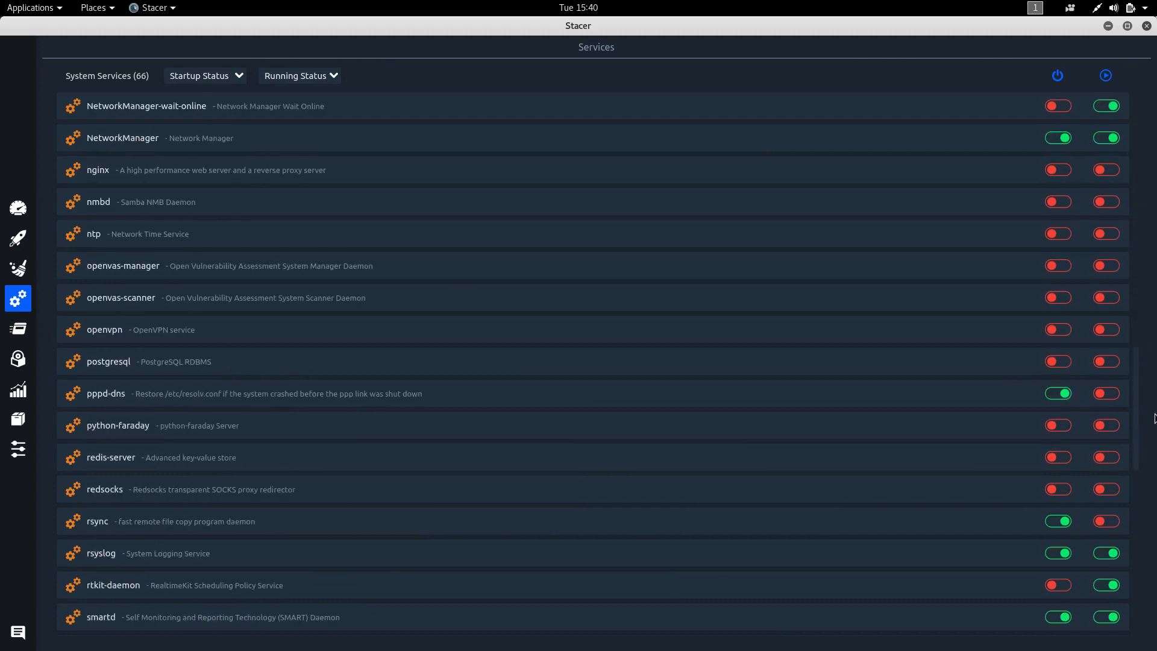
scroll(down, 3)
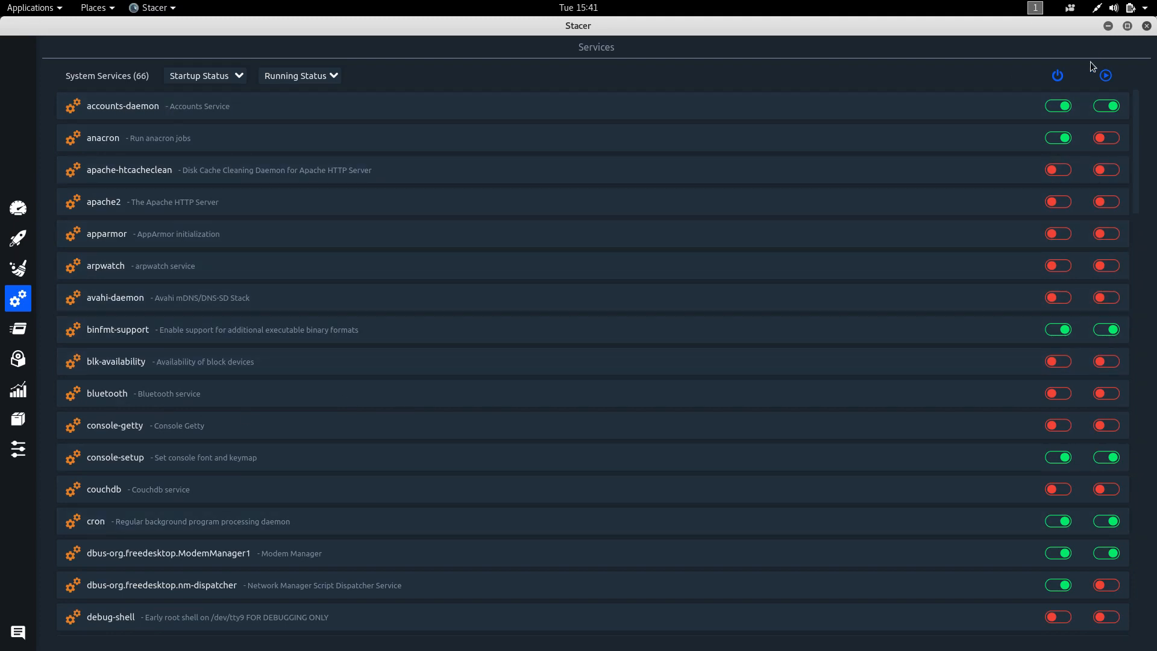
mouse_move(36, 307)
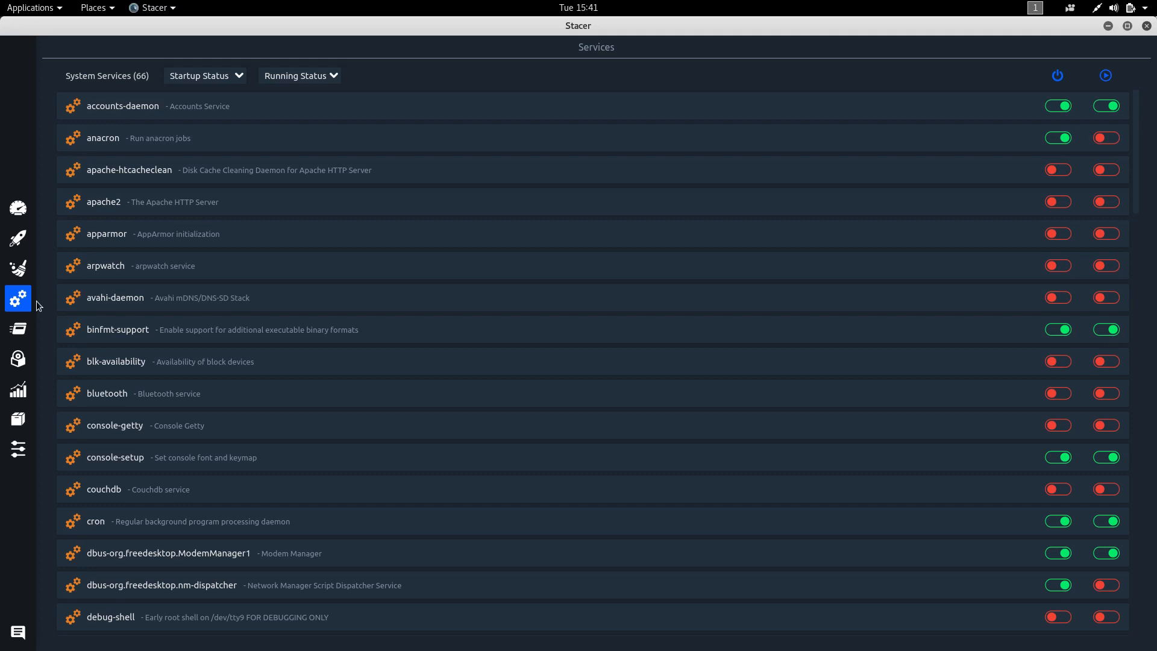
mouse_move(903, 141)
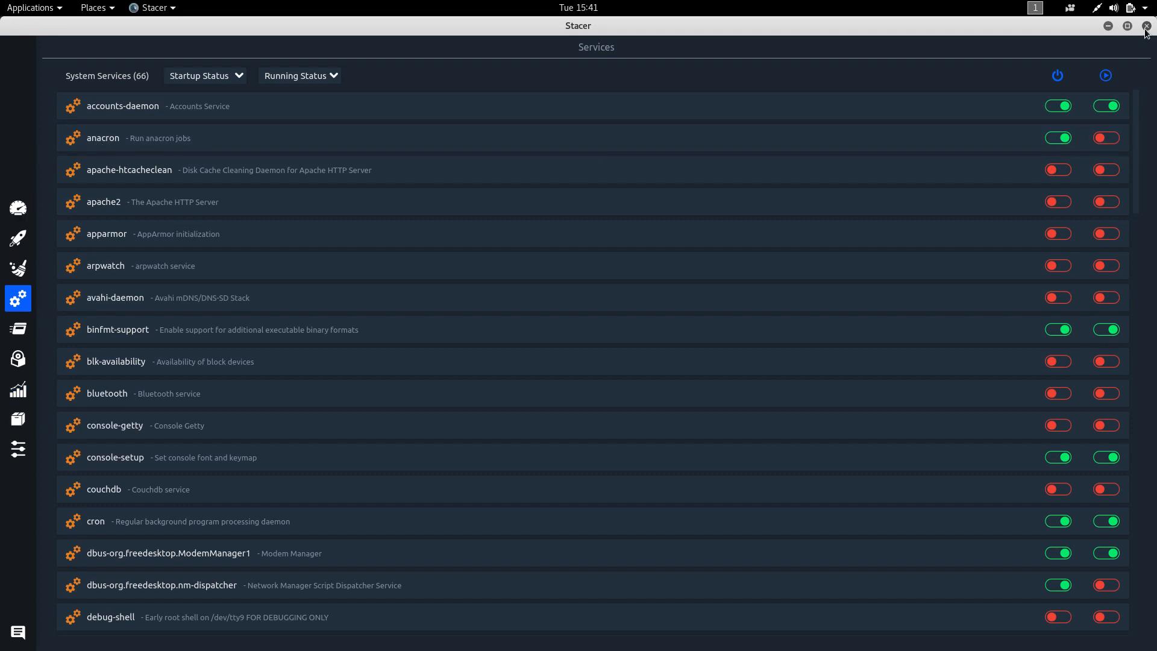
Step: Close the Stacer window and choose Quit in the exit prompt rather than staying in the tray
click(1146, 25)
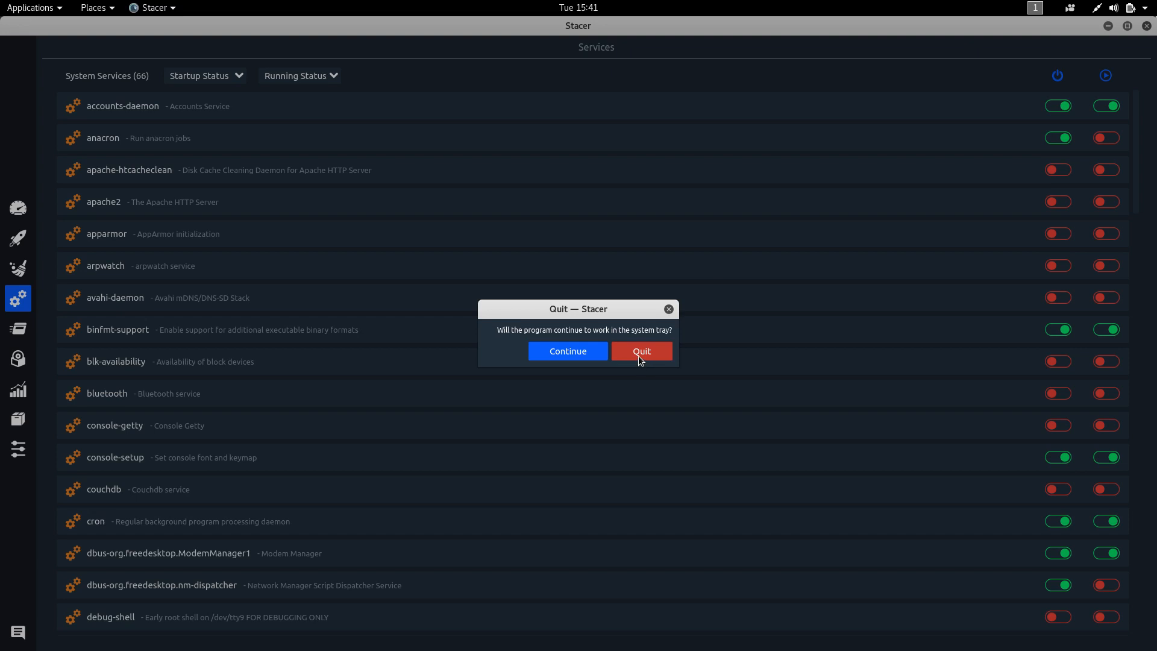
click(640, 351)
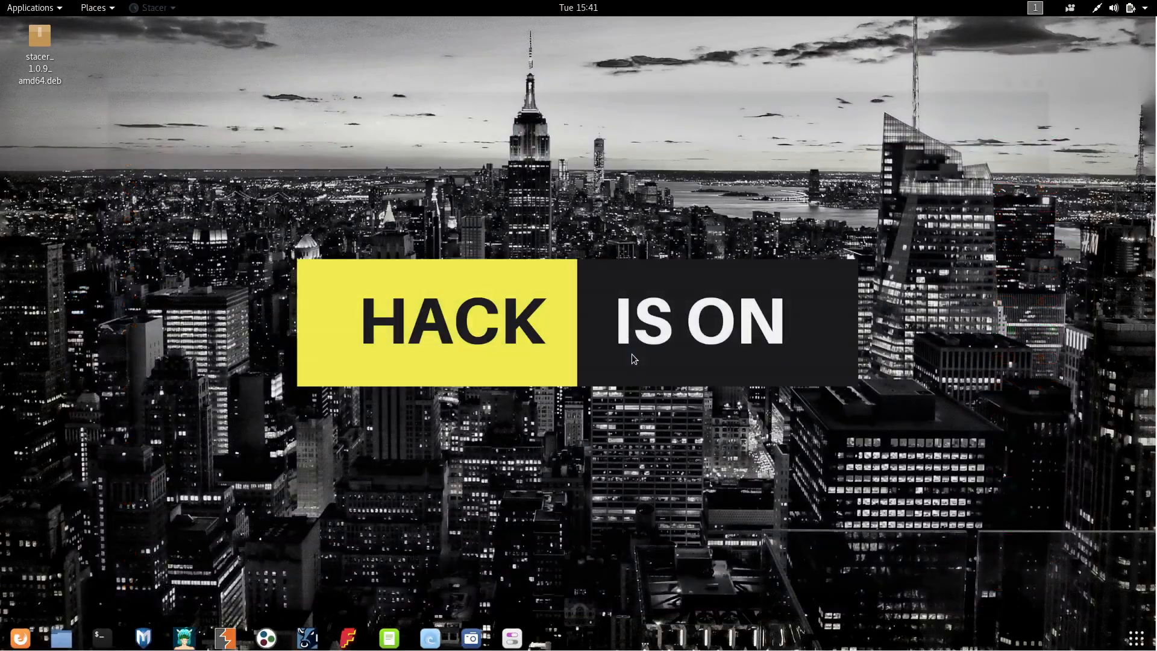